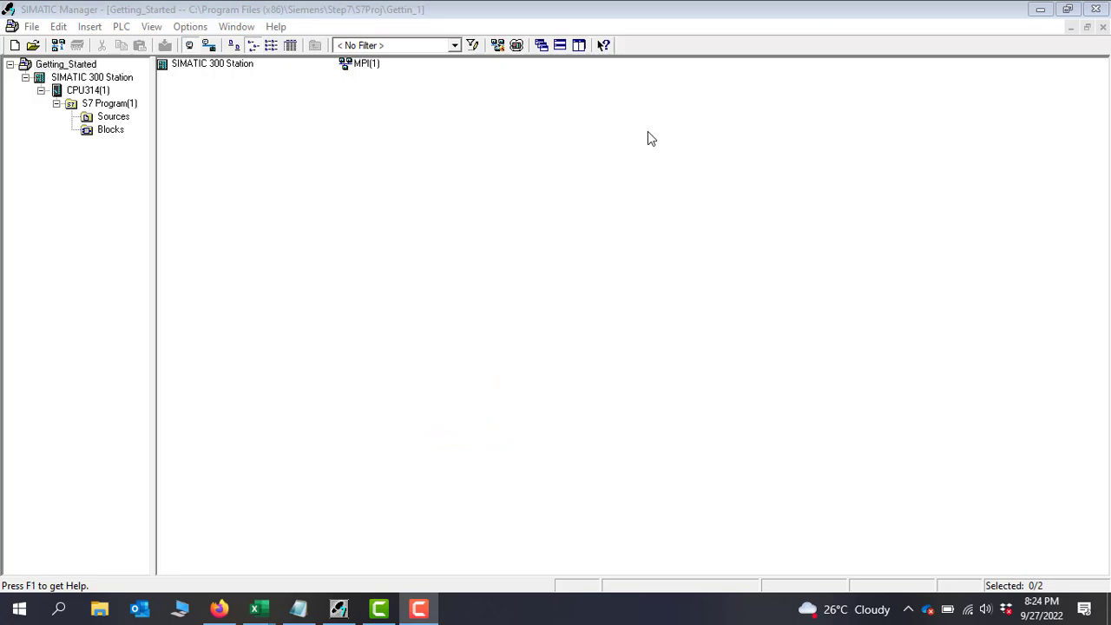
mouse_move(512, 281)
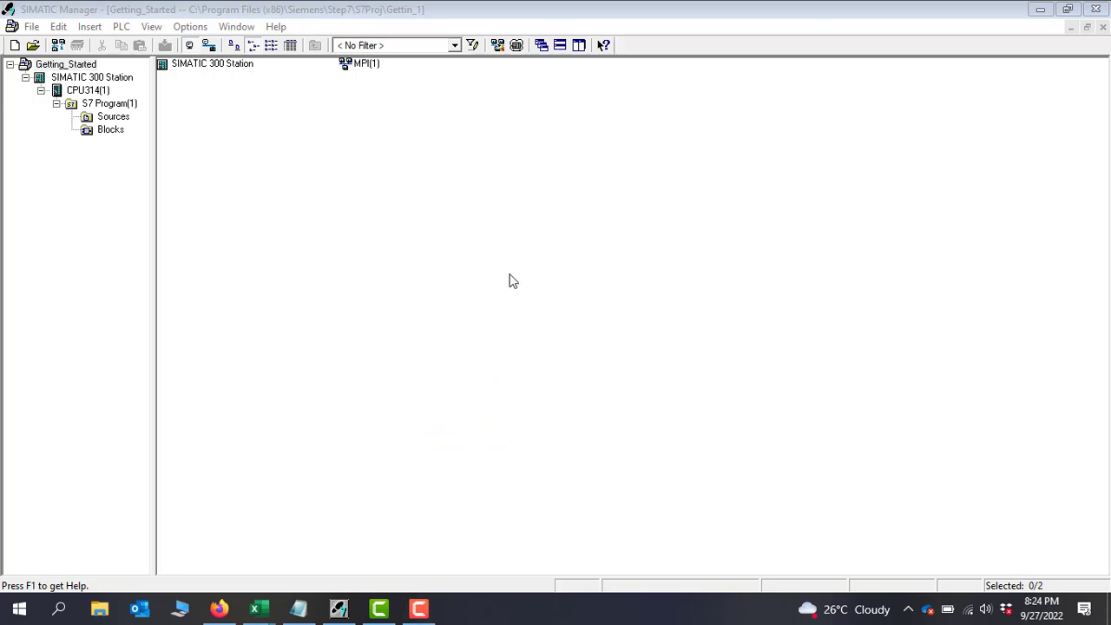
mouse_move(321, 255)
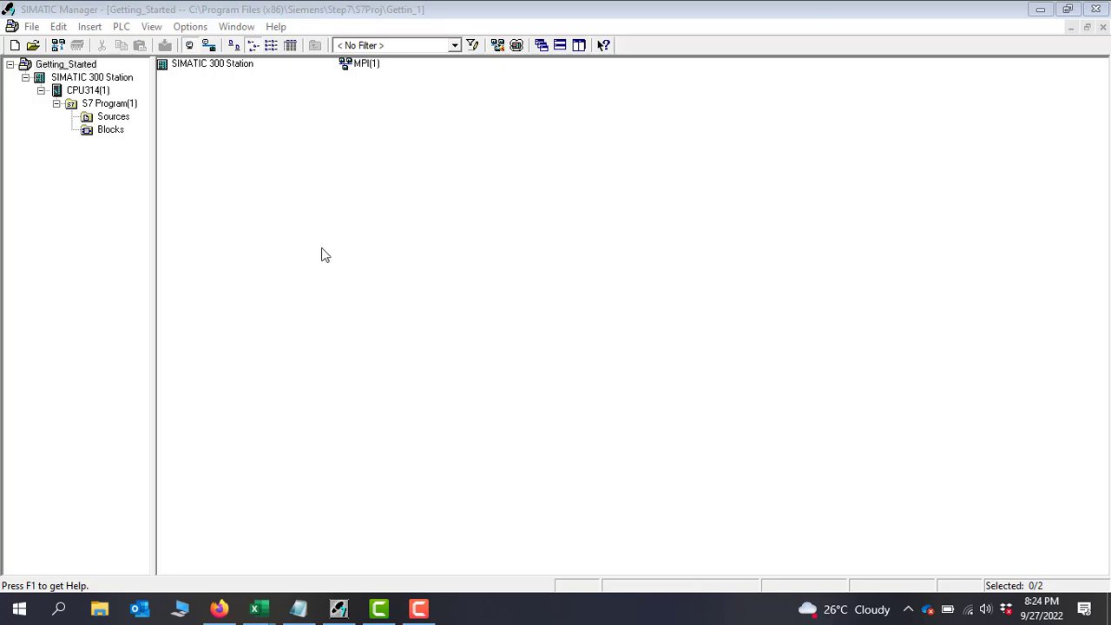
mouse_move(272, 345)
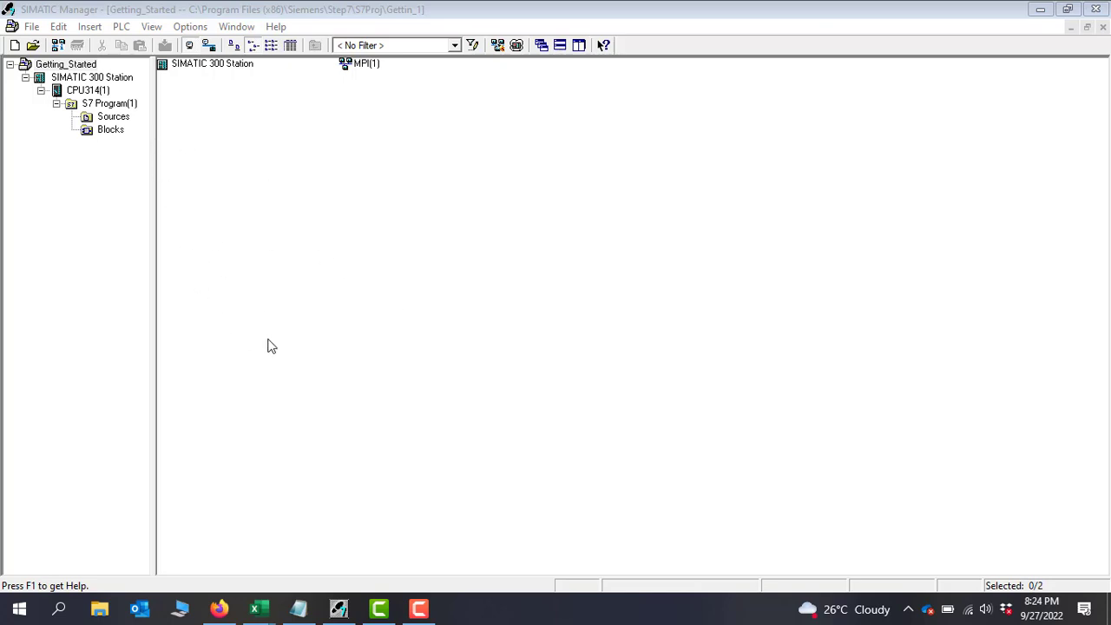
mouse_move(165, 129)
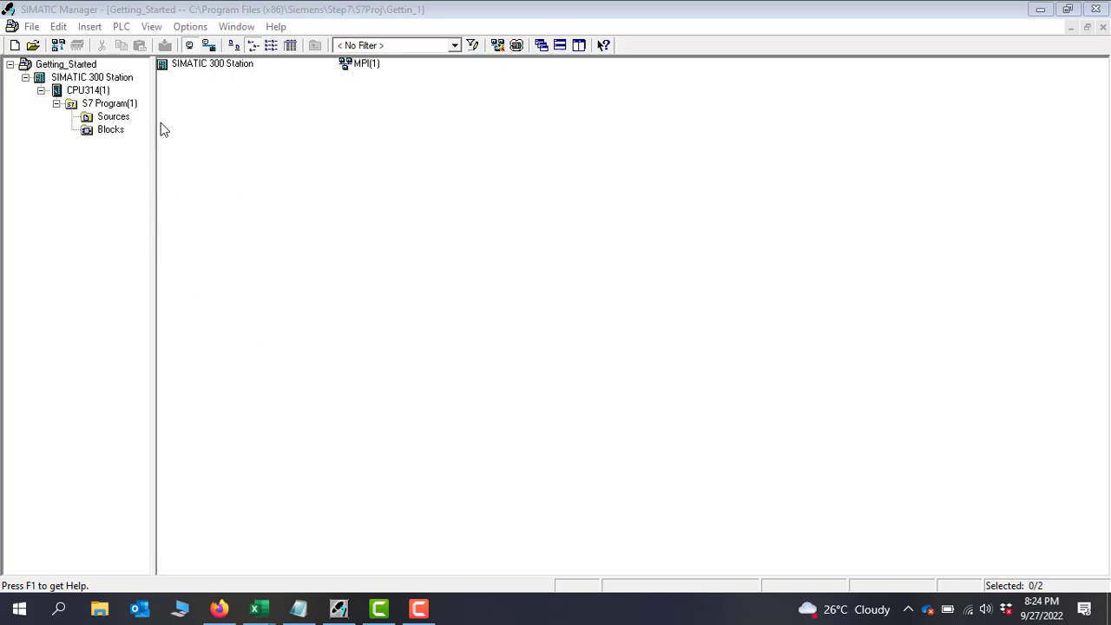
mouse_move(353, 241)
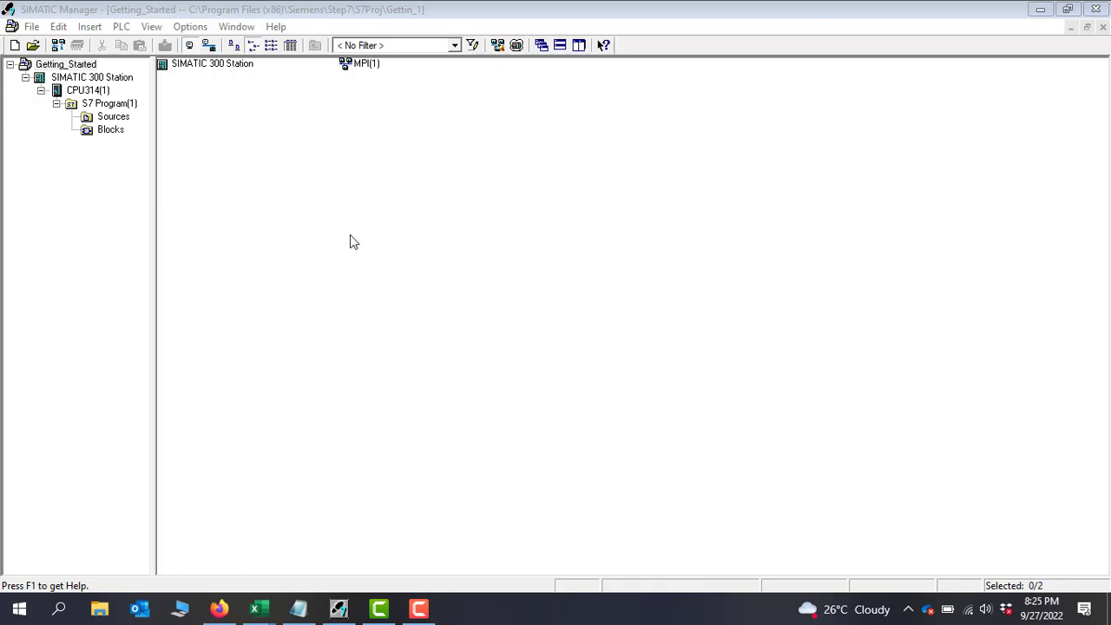
mouse_move(213, 164)
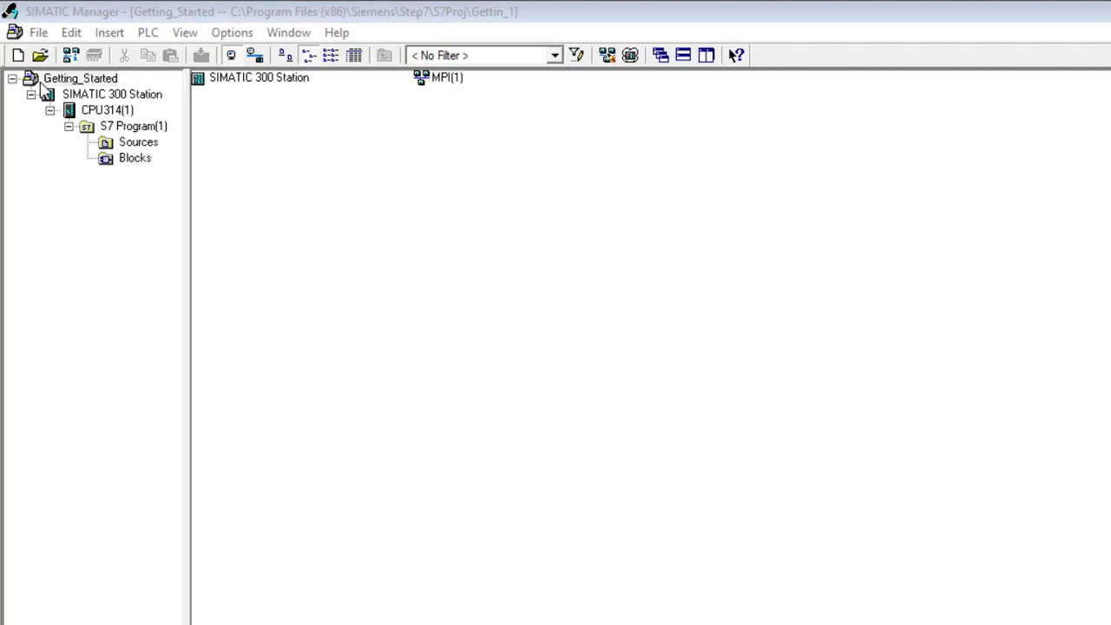
Step: Open the SIMATIC 300 Station's Hardware object in HW Config from SIMATIC Manager
click(112, 93)
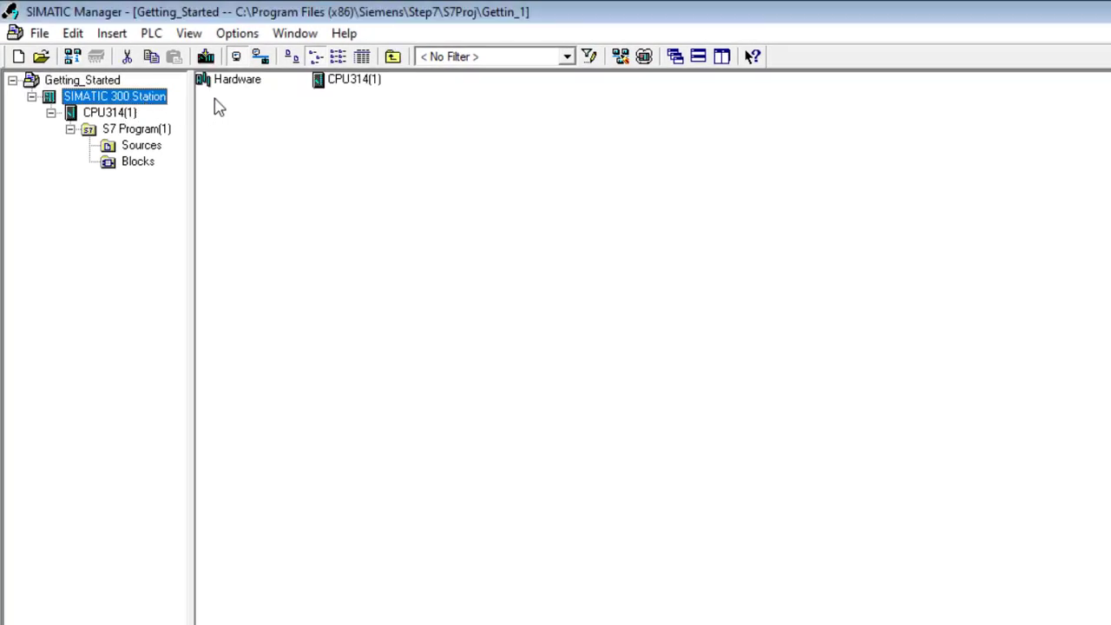
double_click(237, 79)
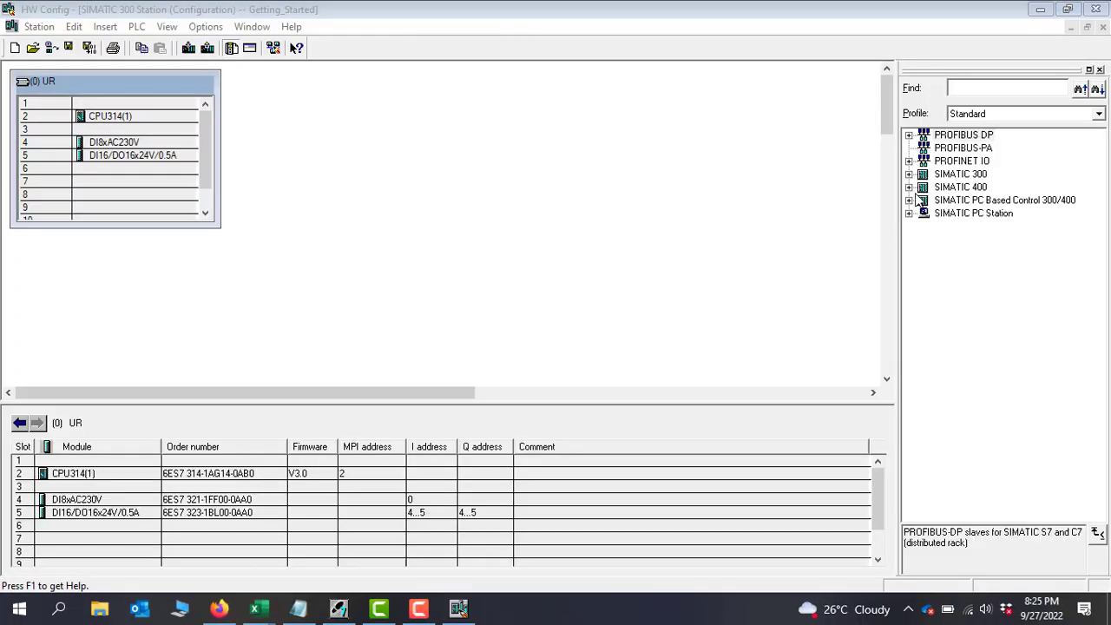
Step: Browse the catalog to SIMATIC 300 > SM-300 > AI-300 and select SM 331 AI8x12Bit (6ES7 331-7KF00-0AB0)
click(909, 173)
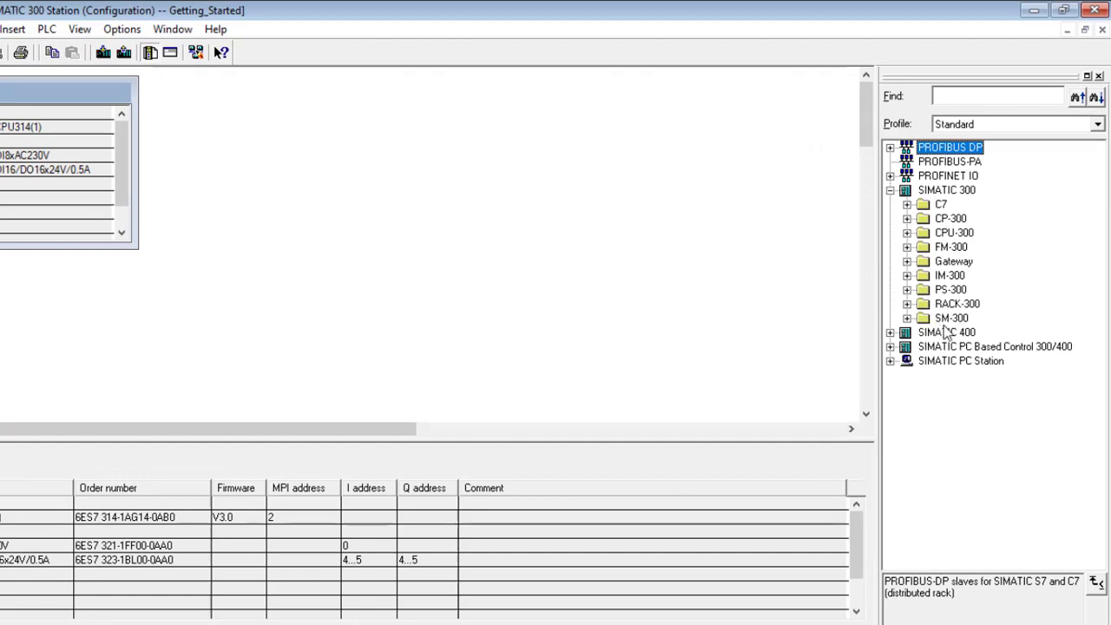
click(906, 317)
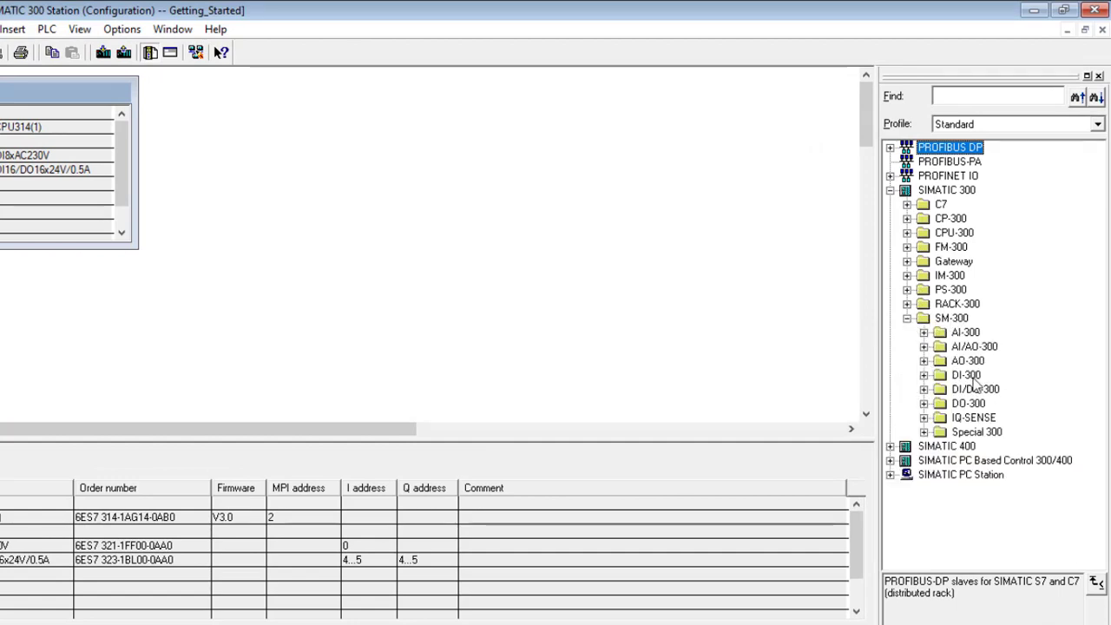
mouse_move(998, 406)
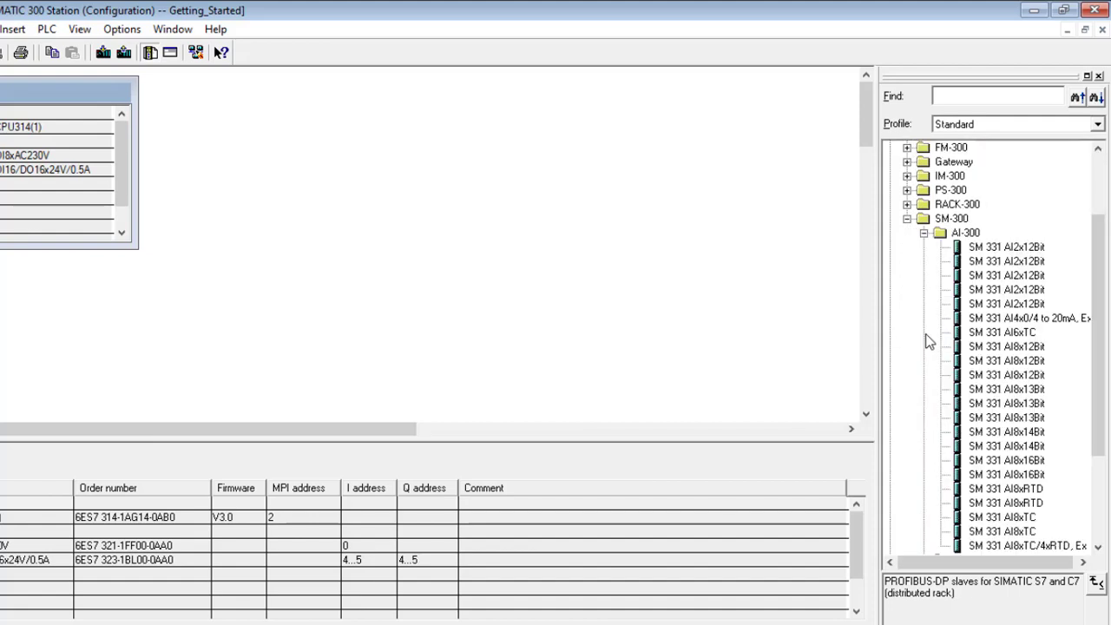
click(966, 232)
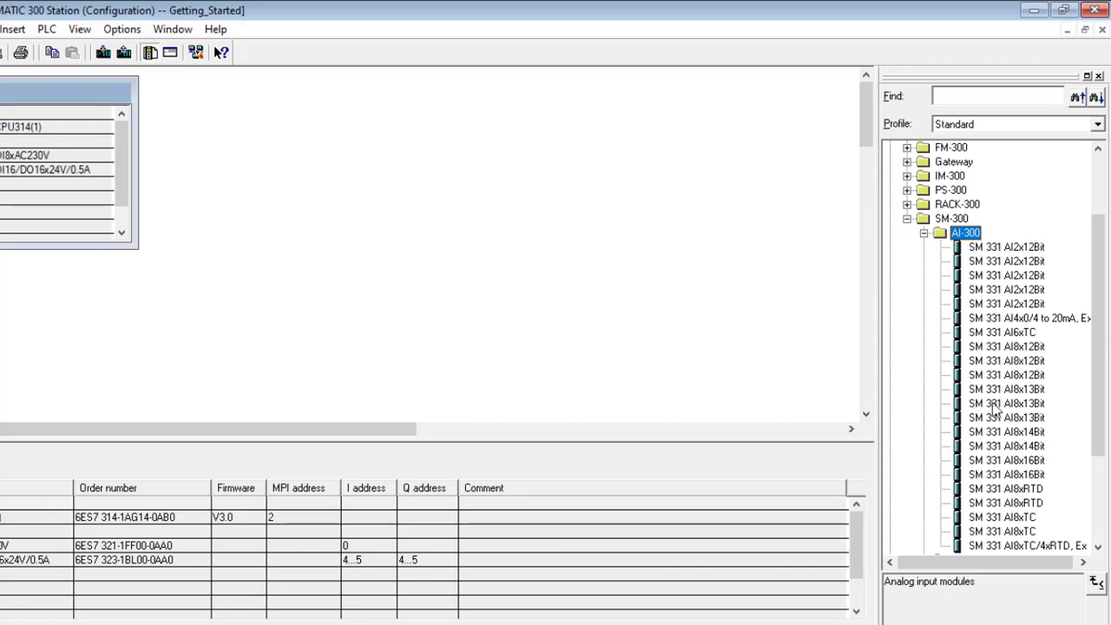
click(1006, 346)
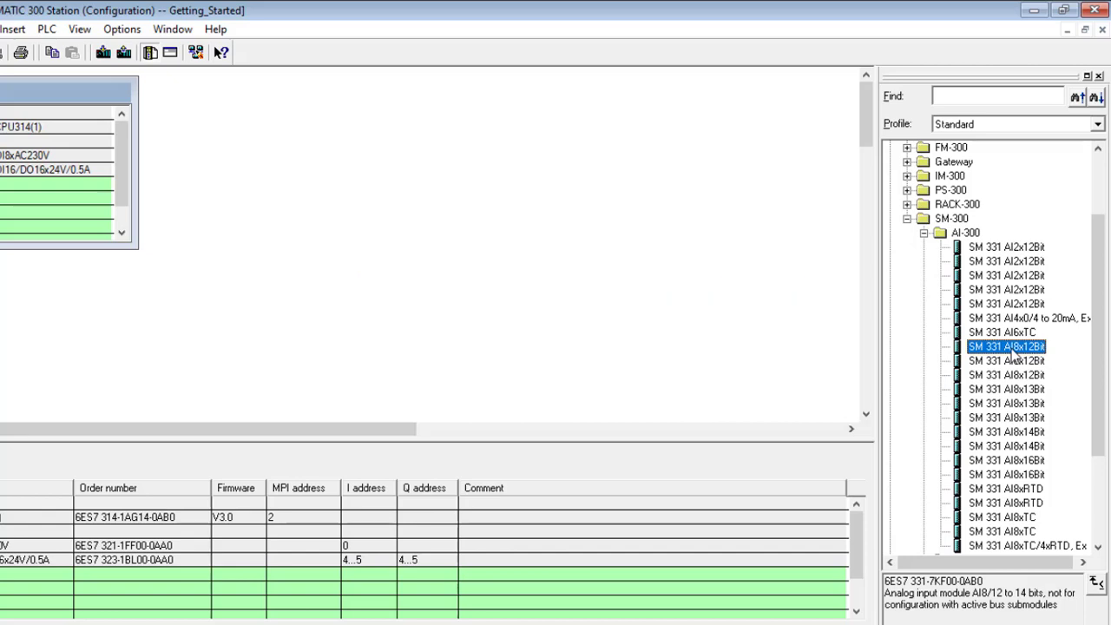
mouse_move(1041, 356)
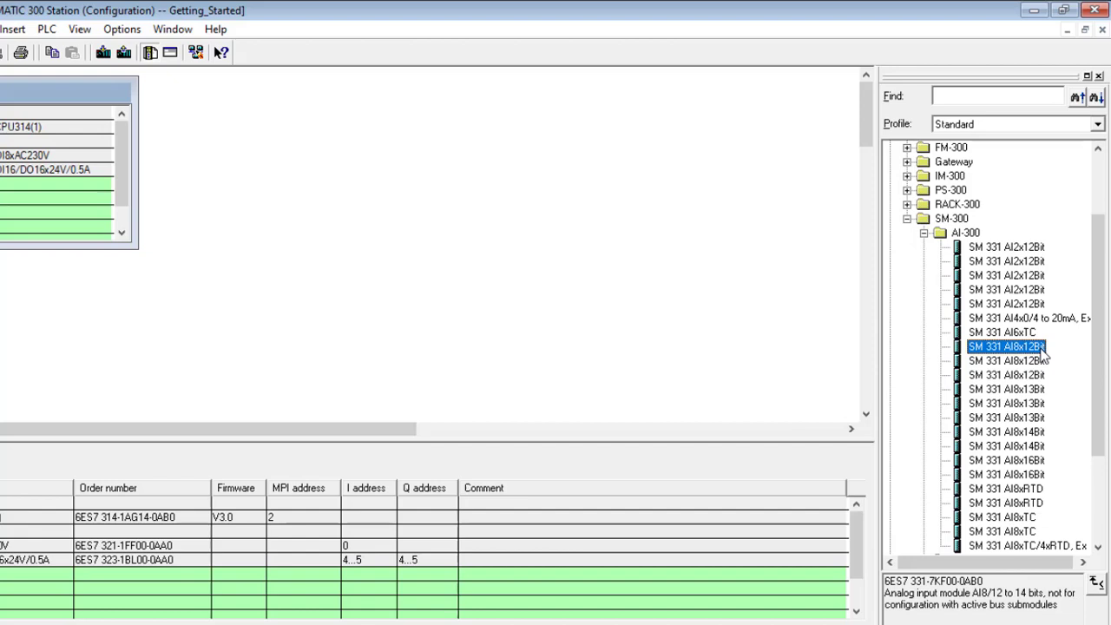
click(1007, 346)
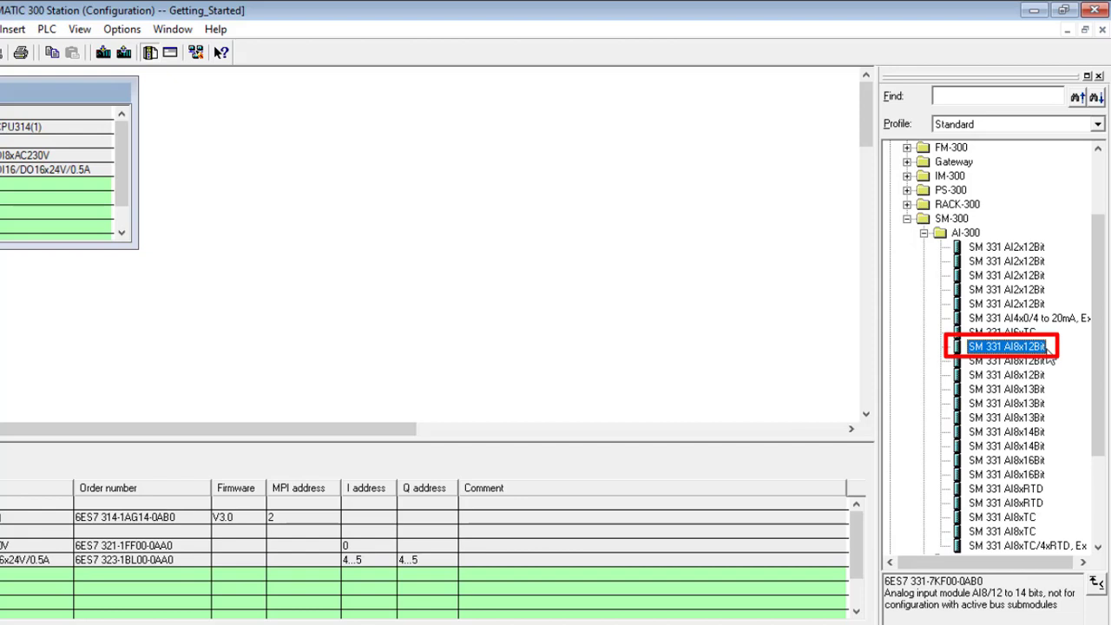
click(1005, 460)
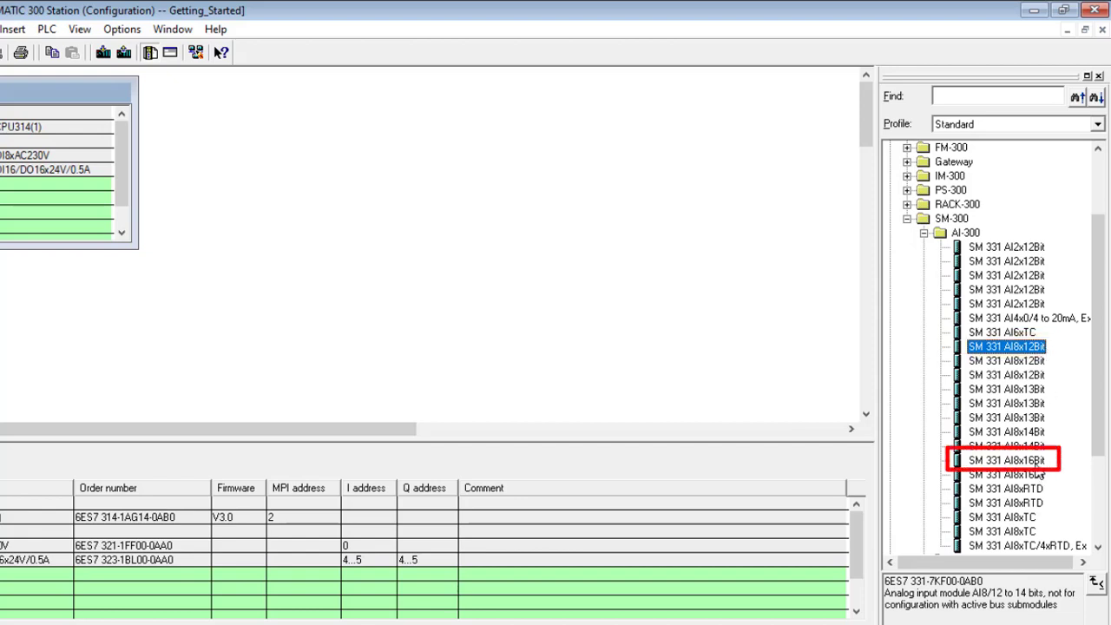
click(1005, 460)
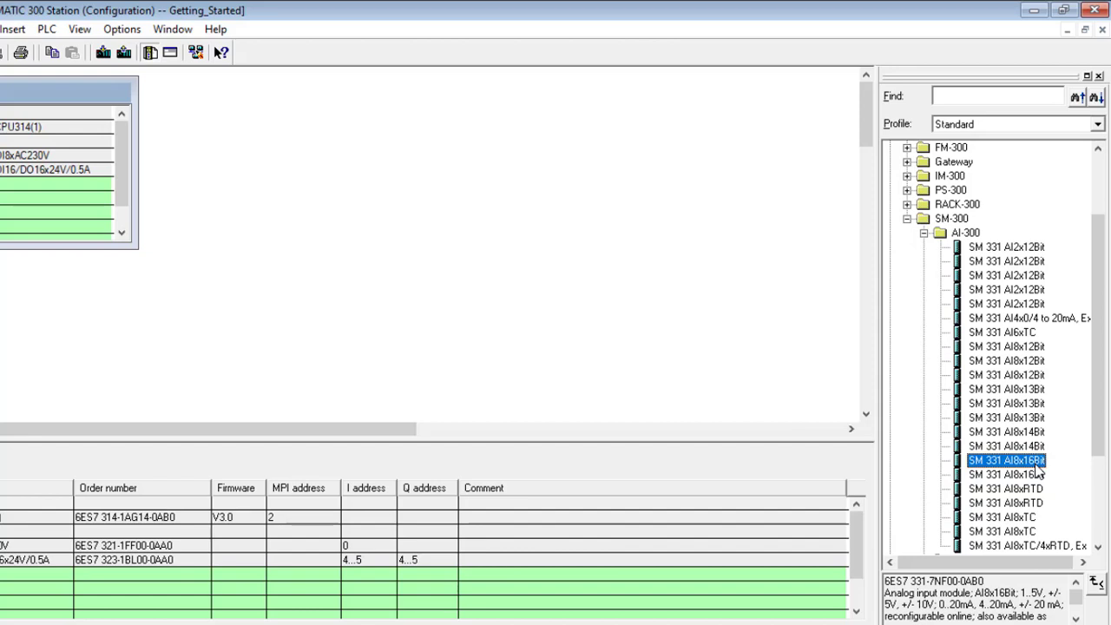
click(1006, 459)
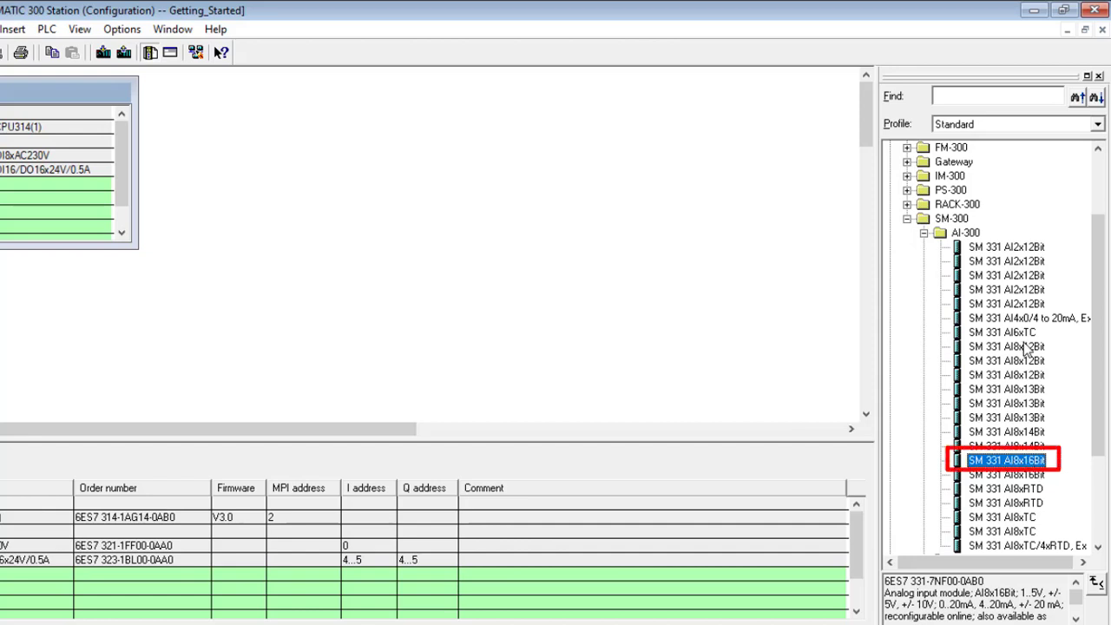
click(1004, 345)
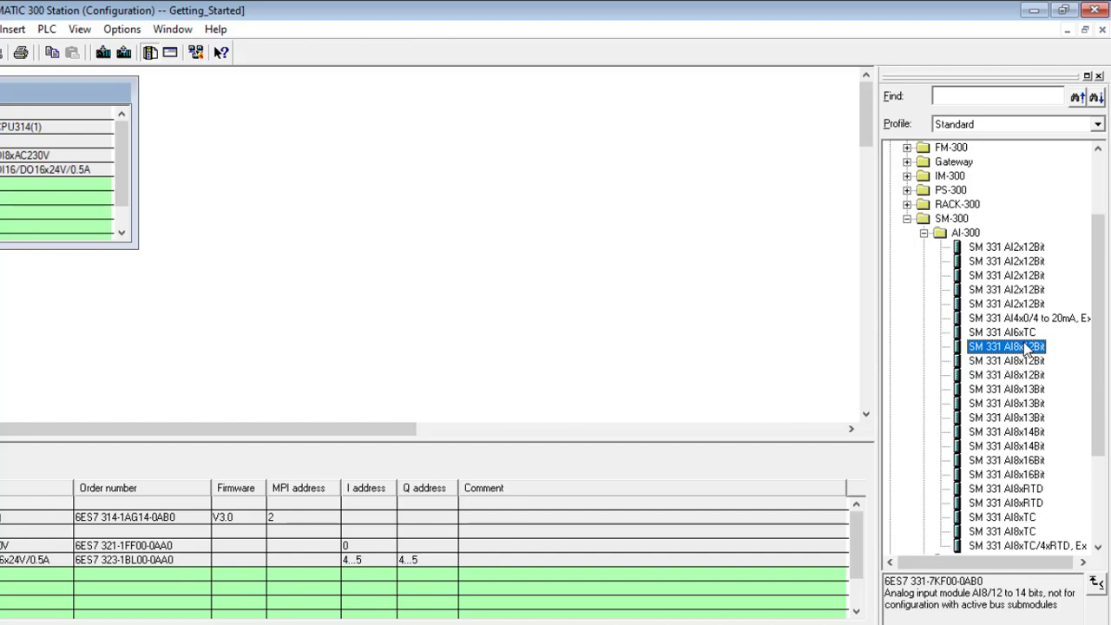
mouse_move(1006, 356)
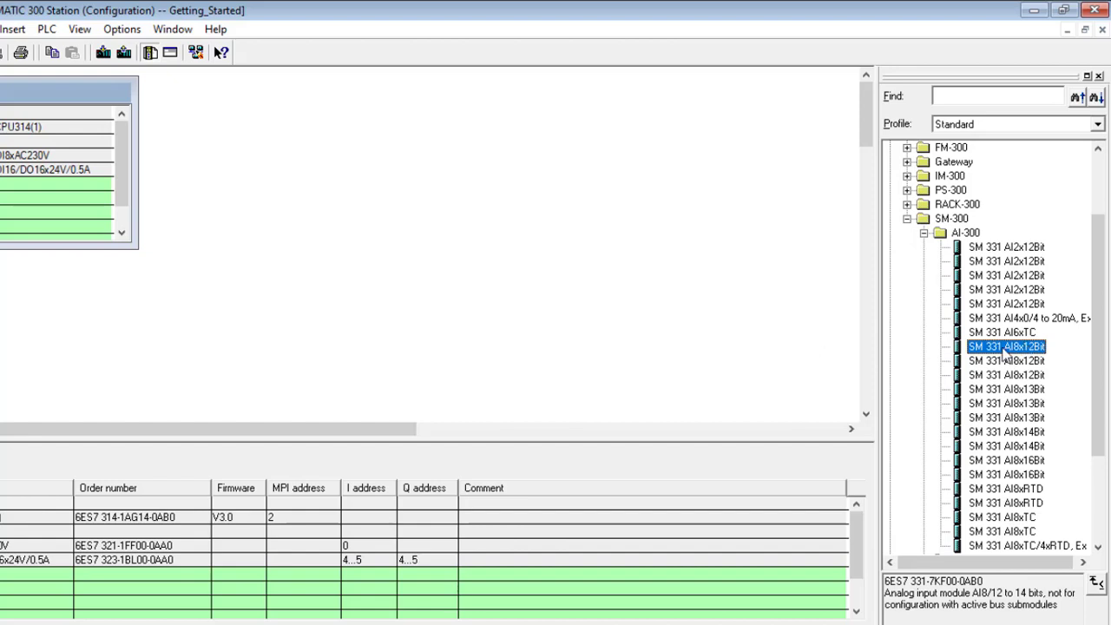
mouse_move(1006, 358)
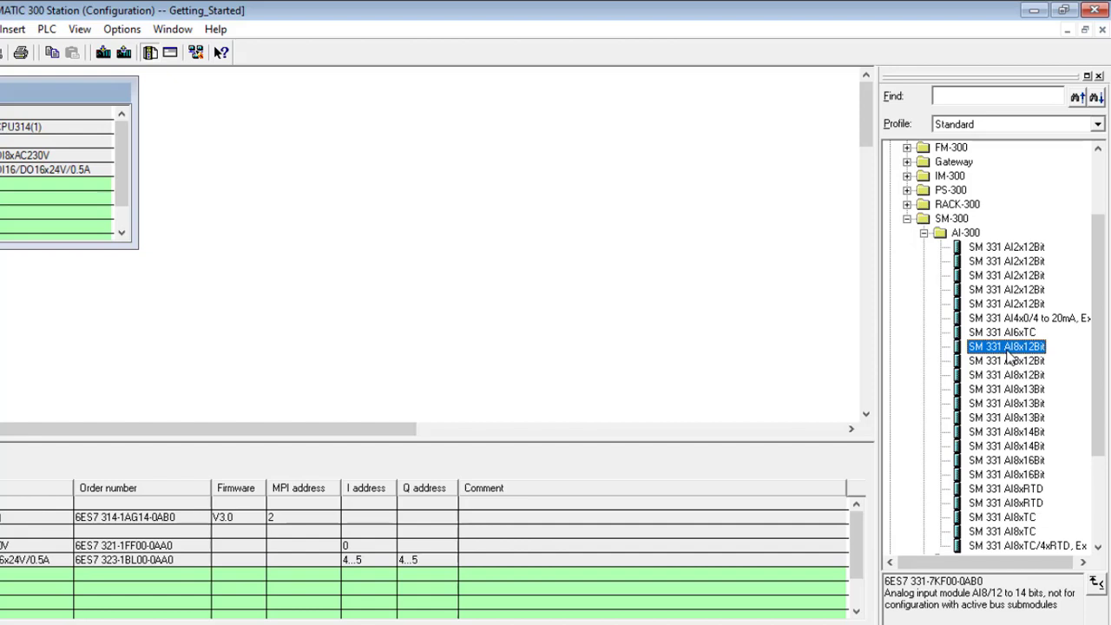
mouse_move(1007, 356)
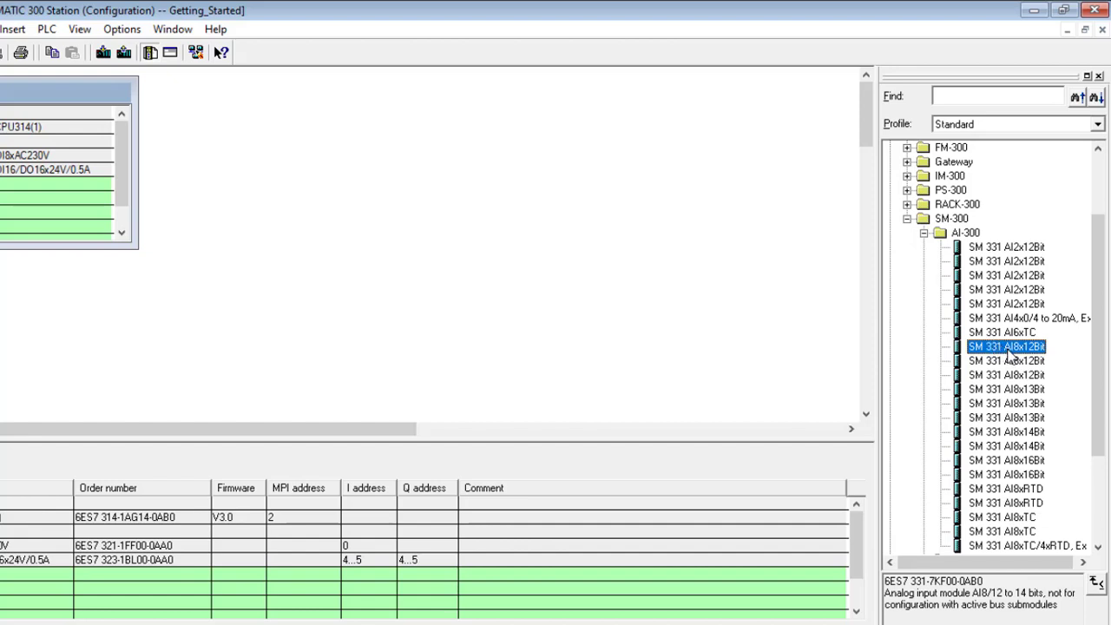
mouse_move(1007, 354)
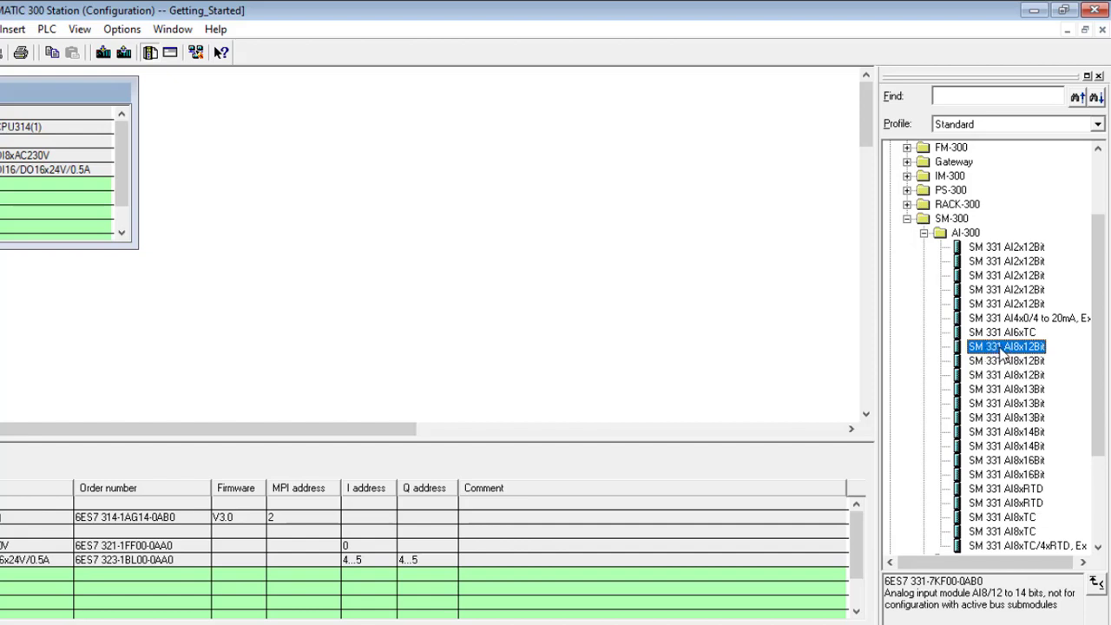
mouse_move(1004, 360)
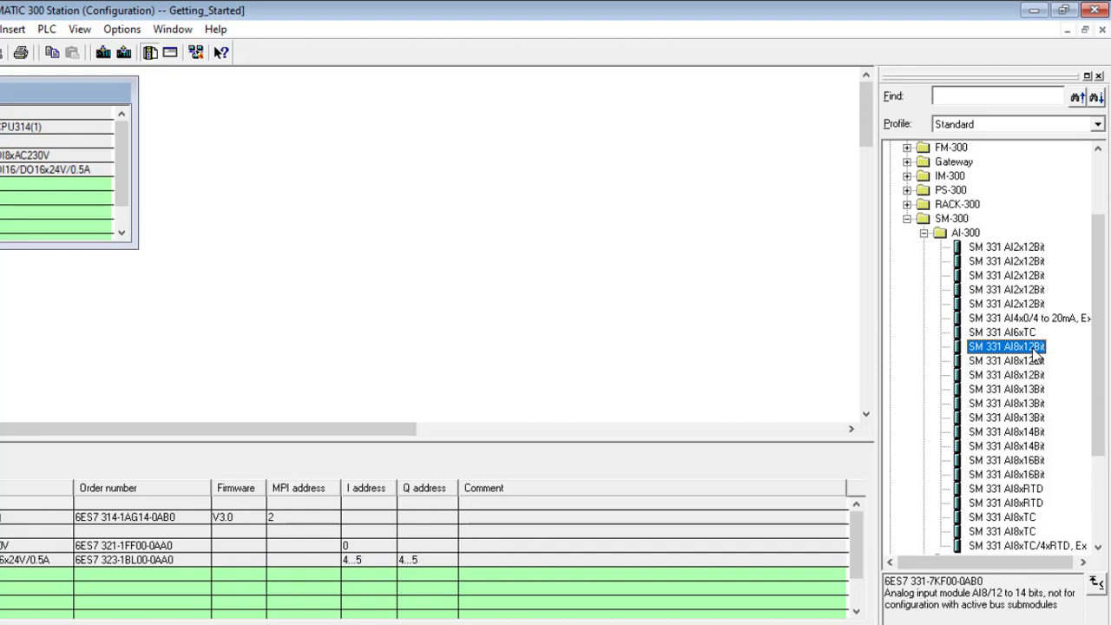
mouse_move(1057, 517)
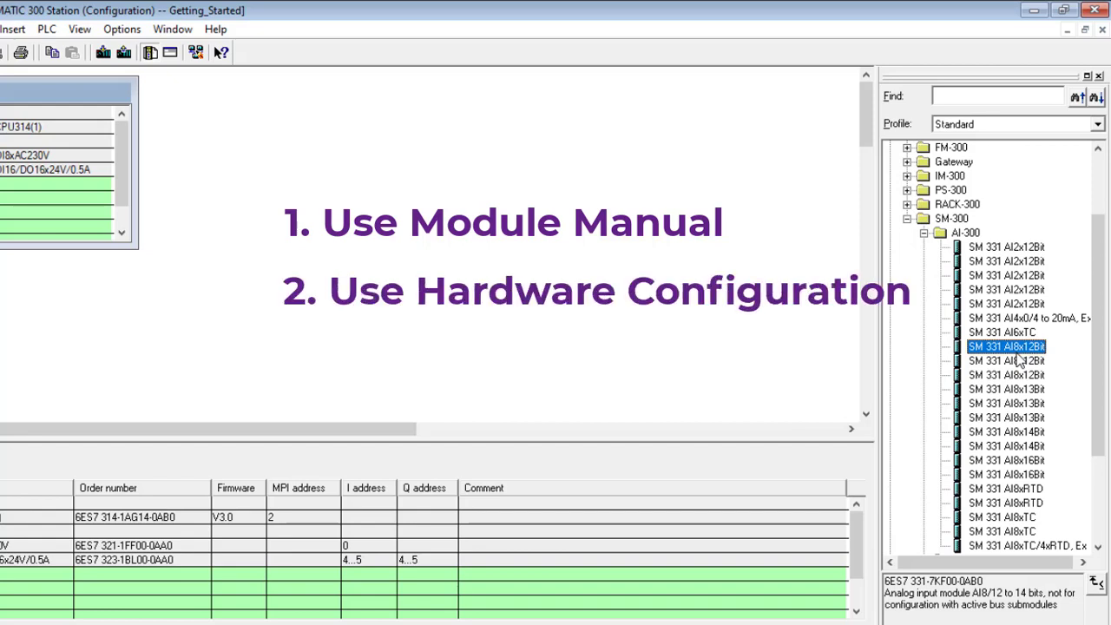
mouse_move(507, 333)
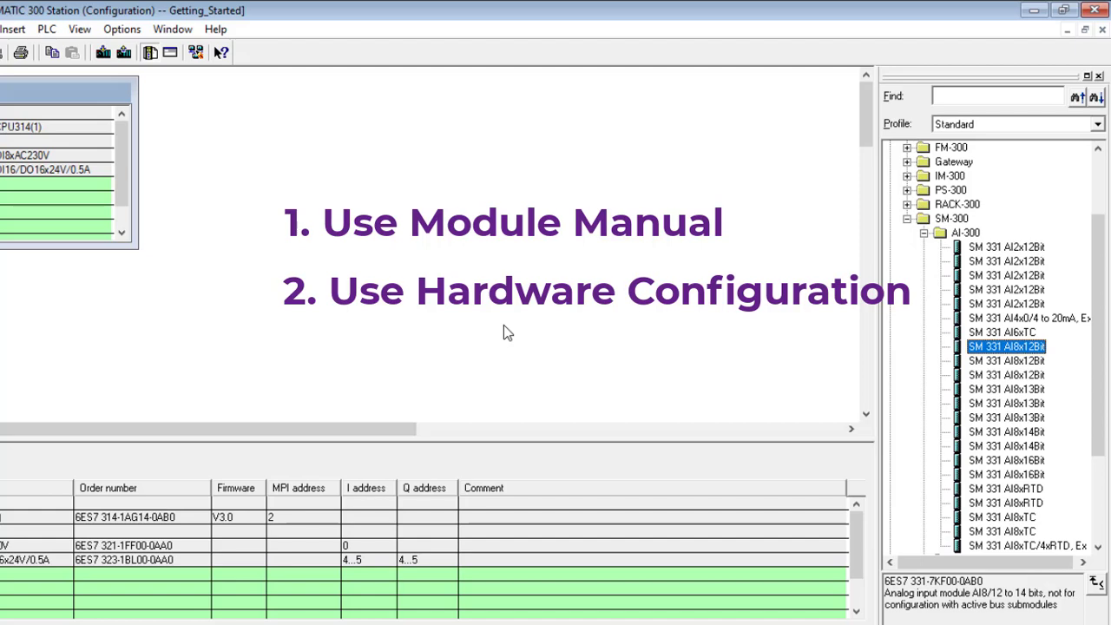
mouse_move(1007, 389)
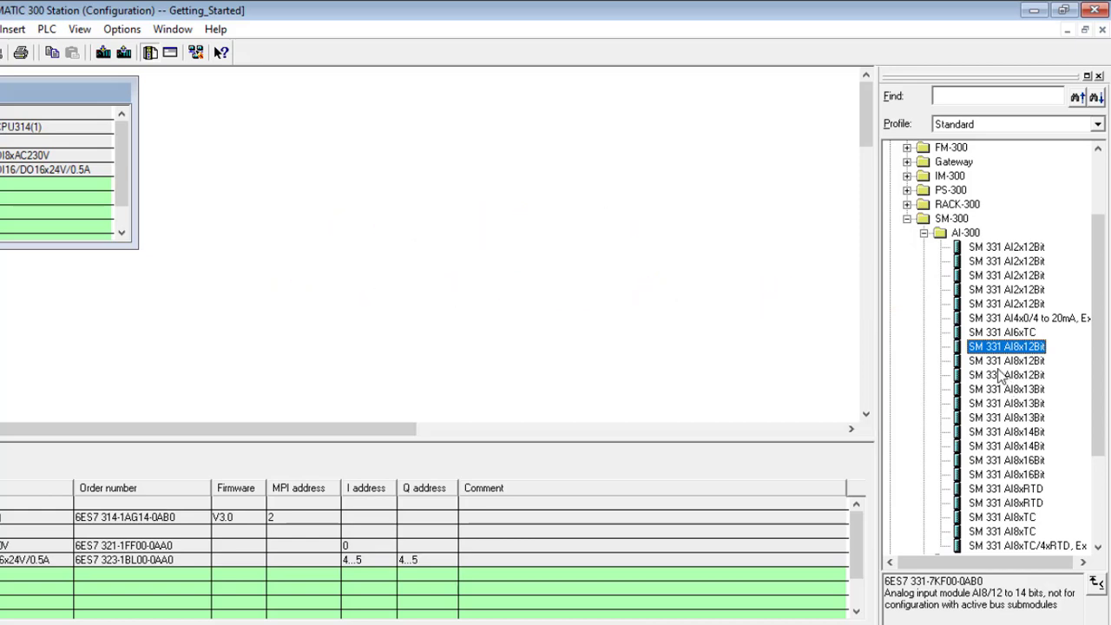
mouse_move(1006, 373)
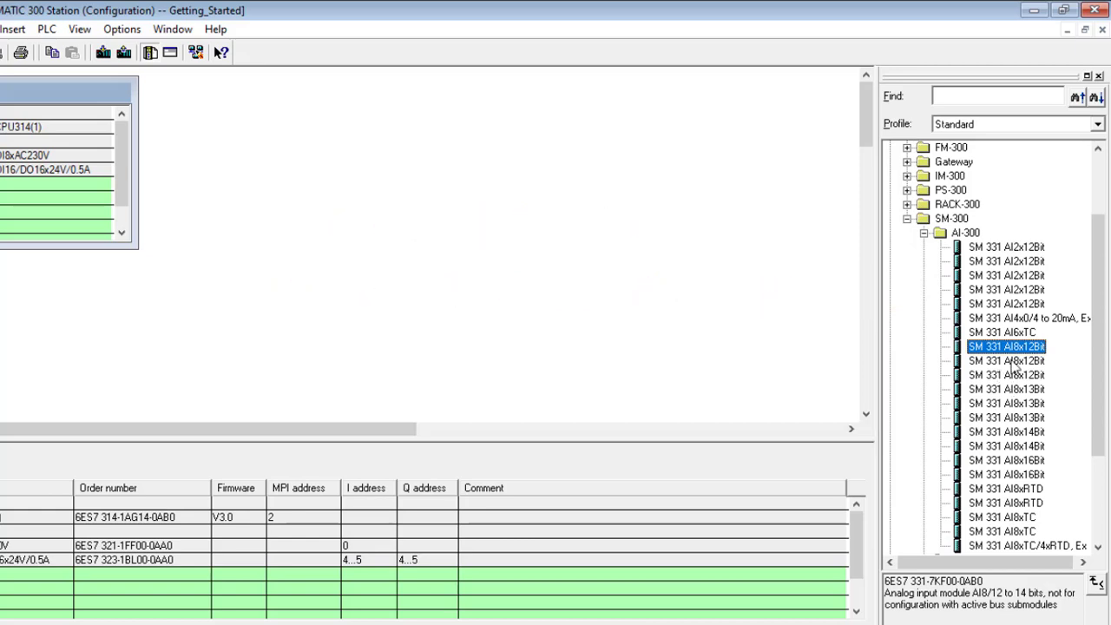
mouse_move(564, 219)
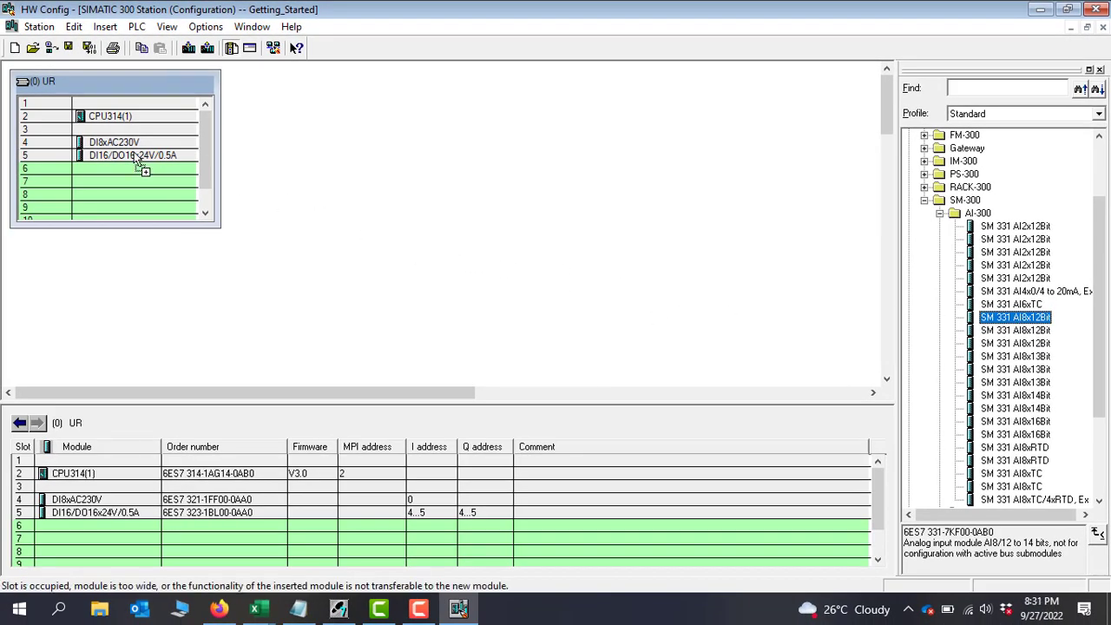
Step: Place SM 331 AI8x12Bit into rack slot 6 and open its Inputs properties
drag(1015, 317, 134, 168)
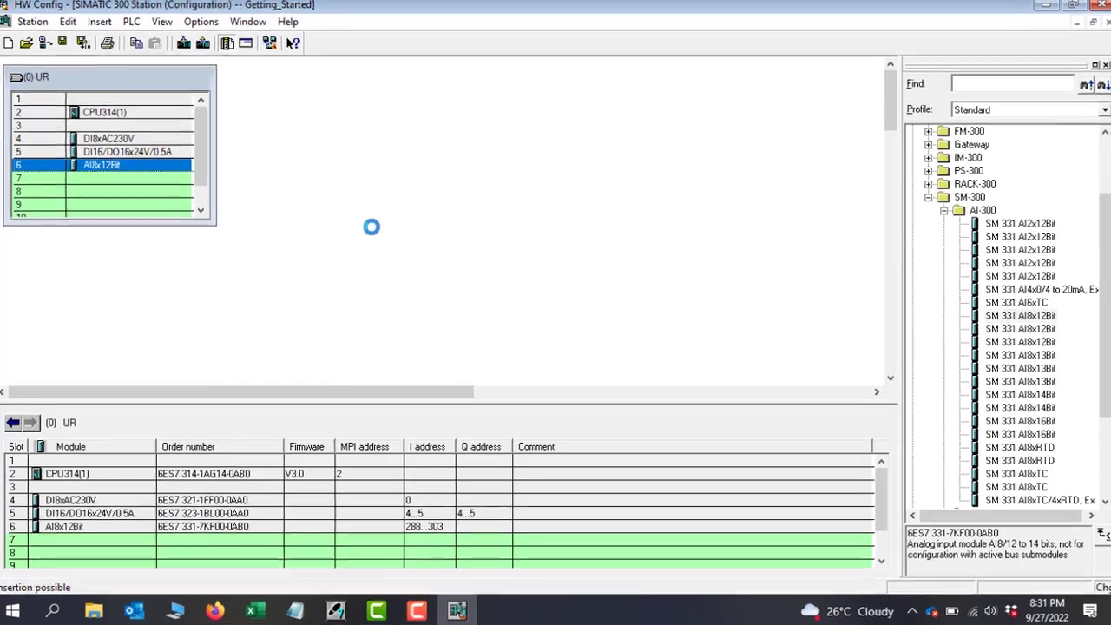
double_click(100, 164)
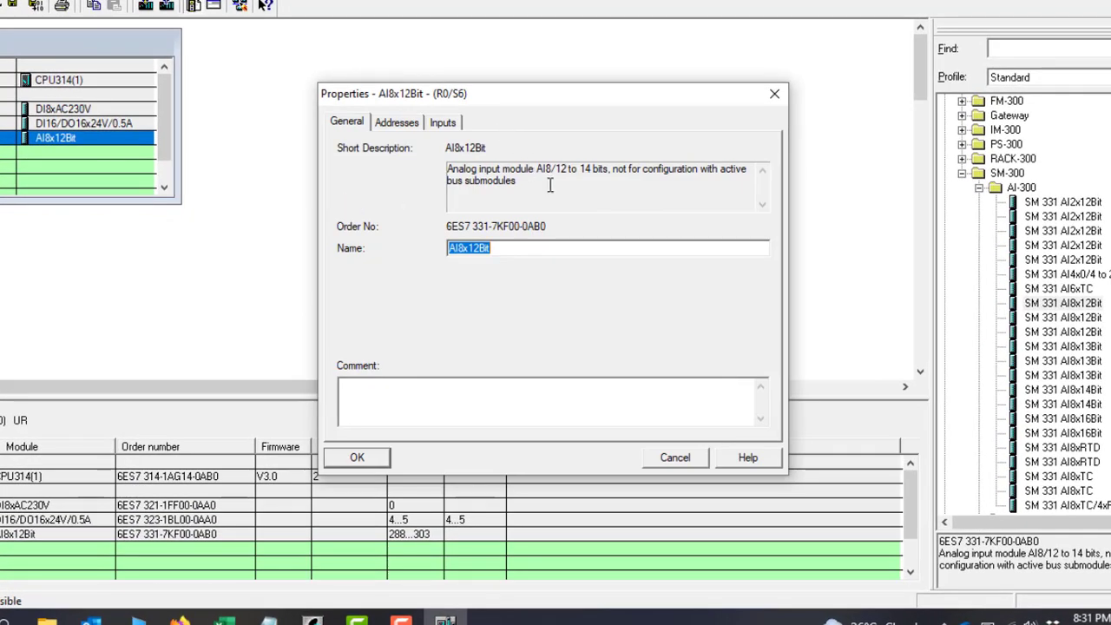
mouse_move(442, 125)
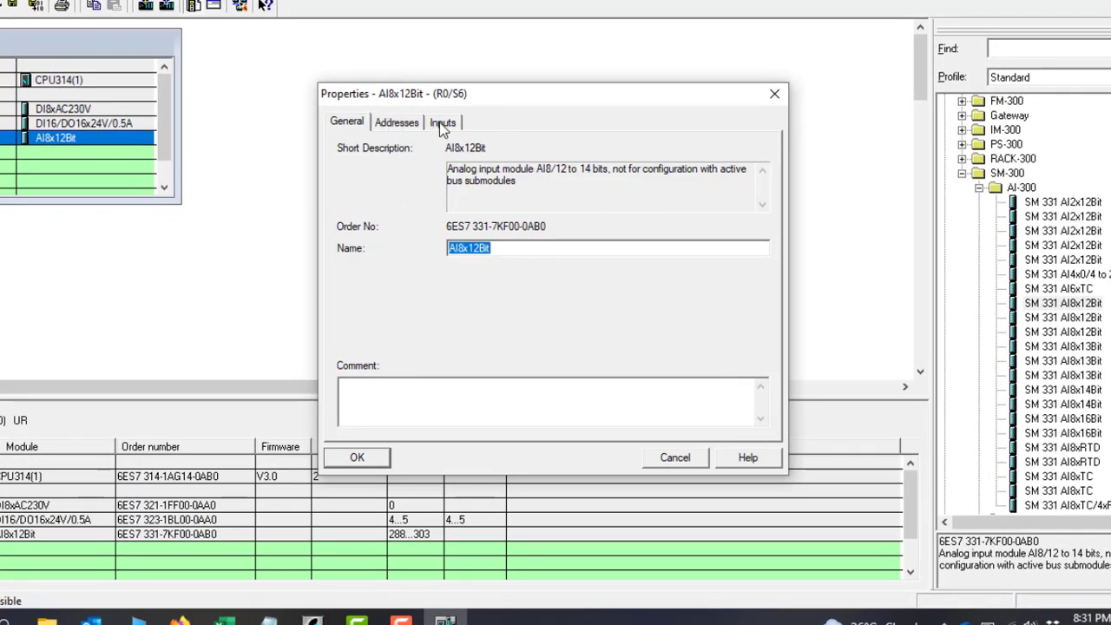
click(442, 121)
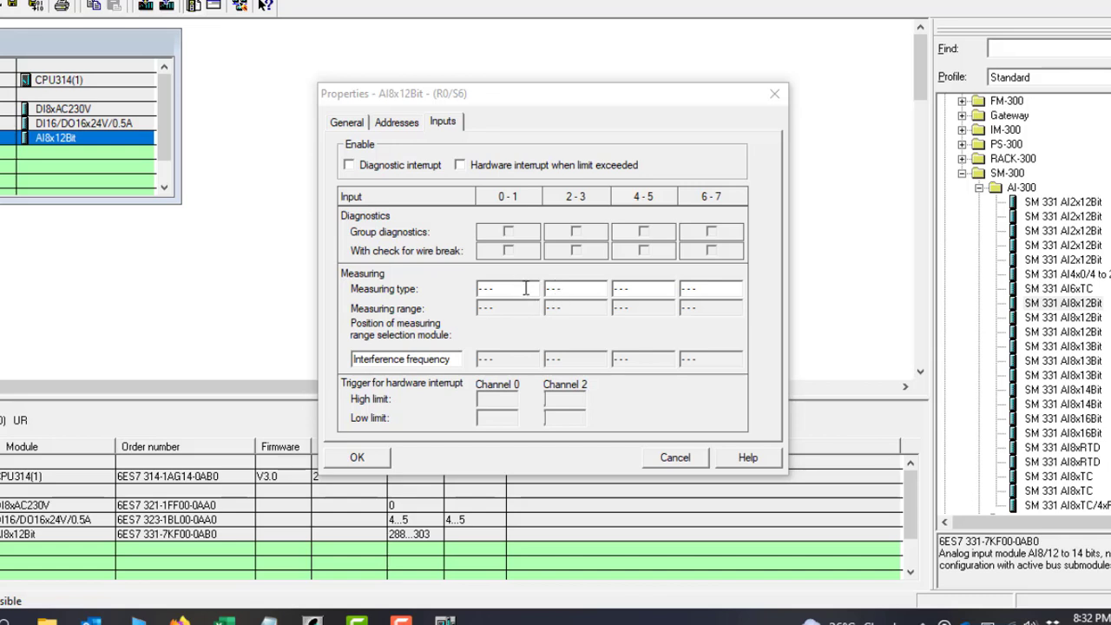
Step: Show the measuring type choices for channels 0–1
click(507, 288)
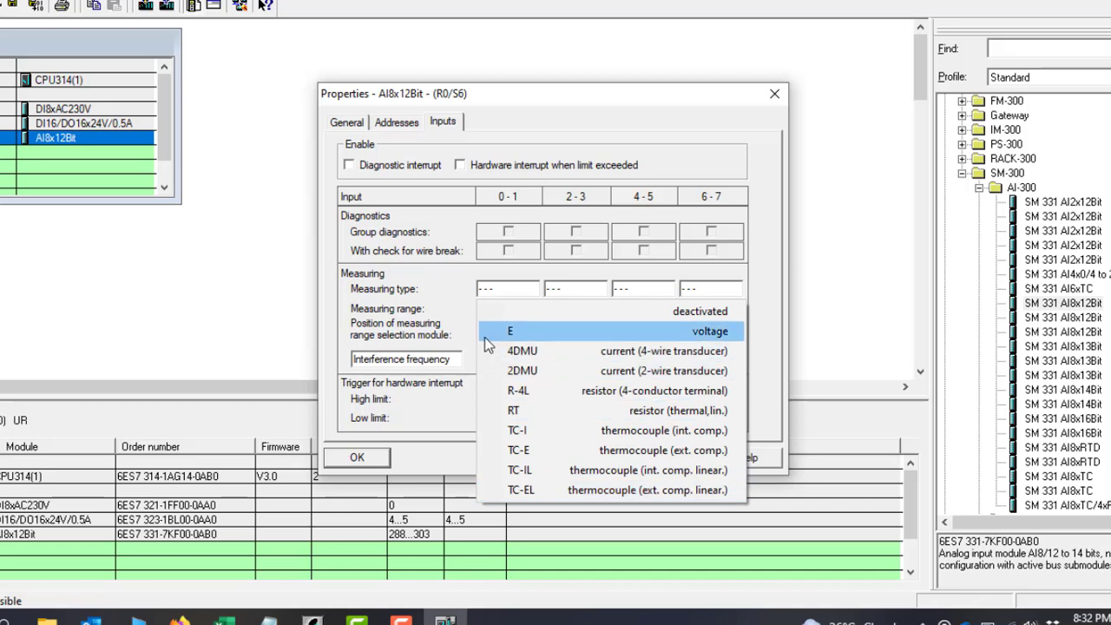
mouse_move(638, 336)
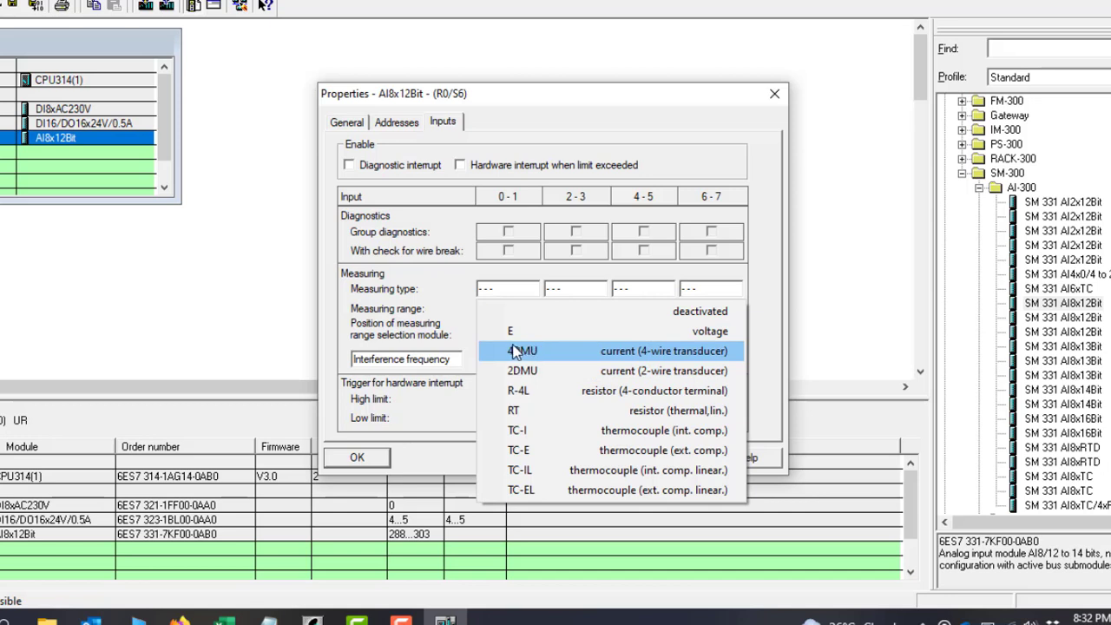
mouse_move(715, 361)
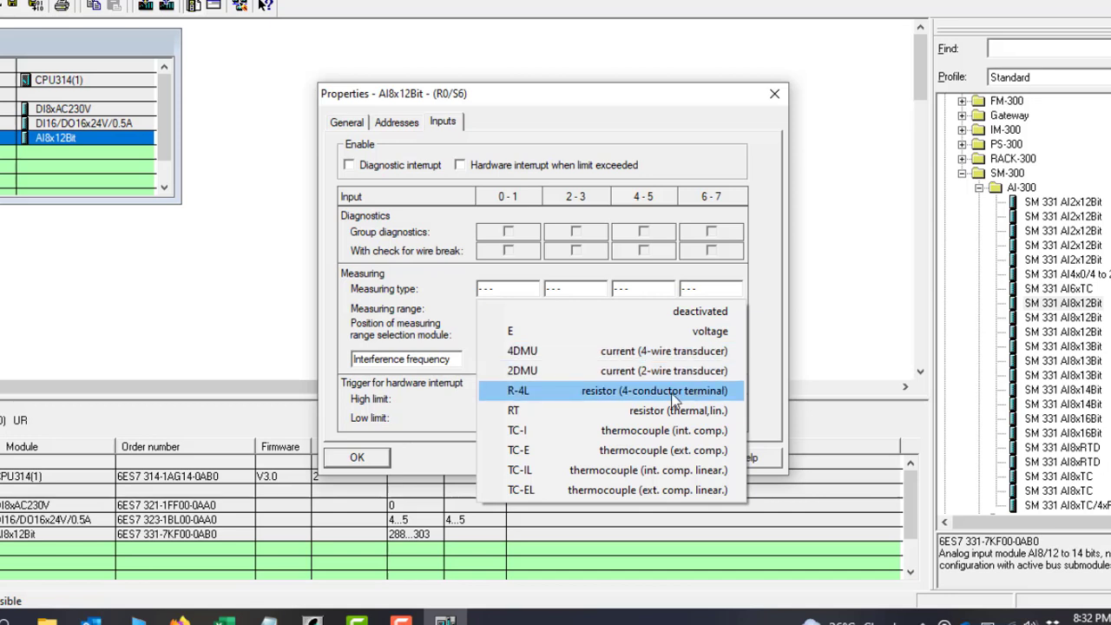
mouse_move(557, 394)
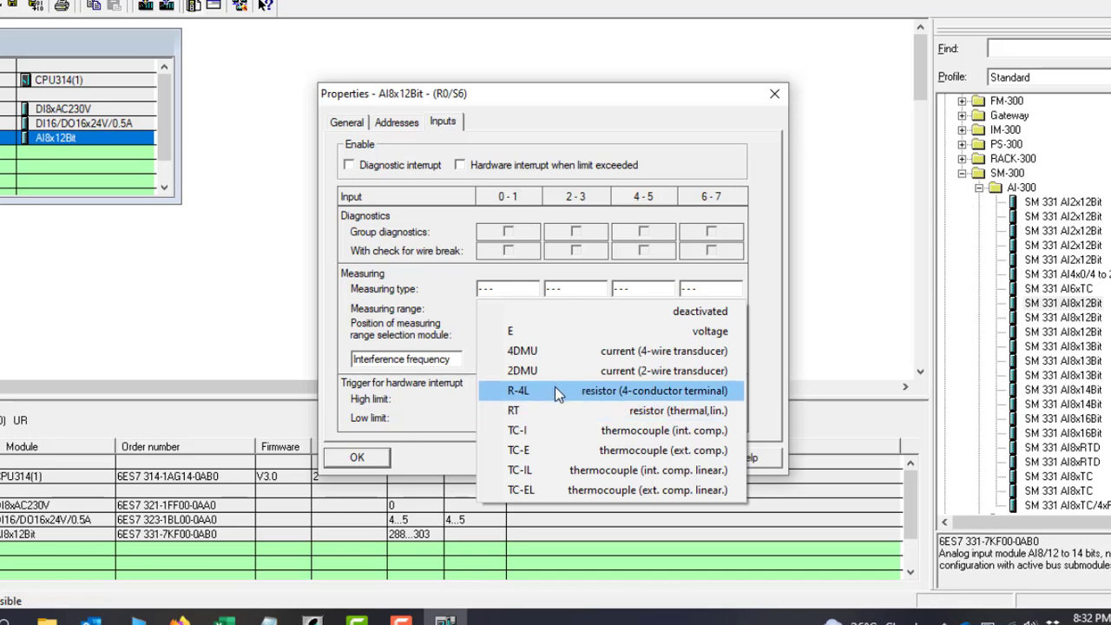
mouse_move(572, 409)
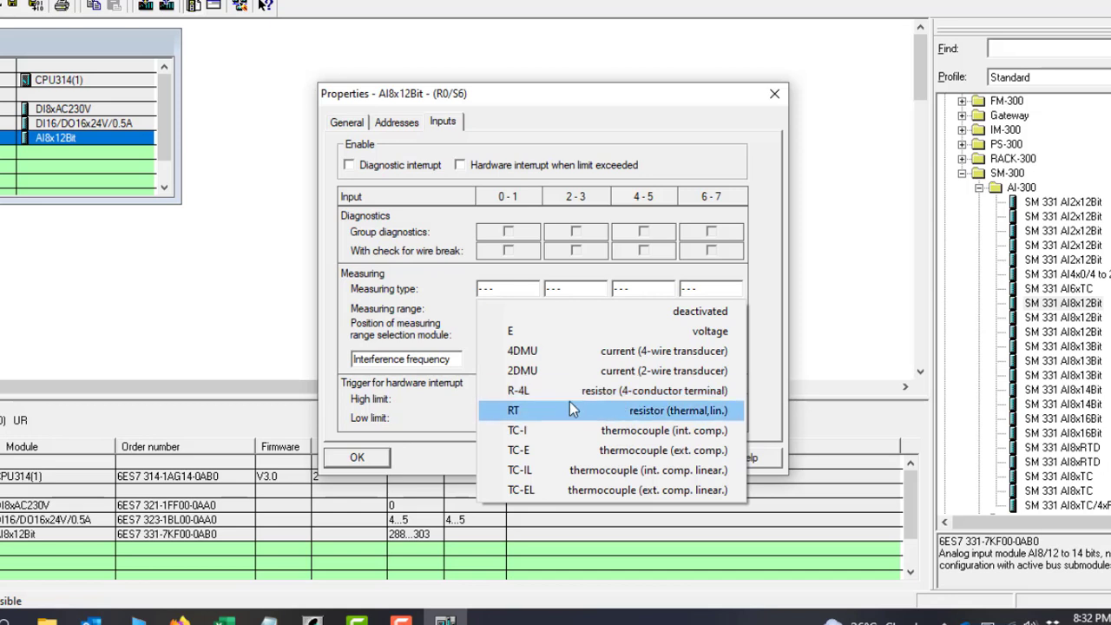
mouse_move(538, 430)
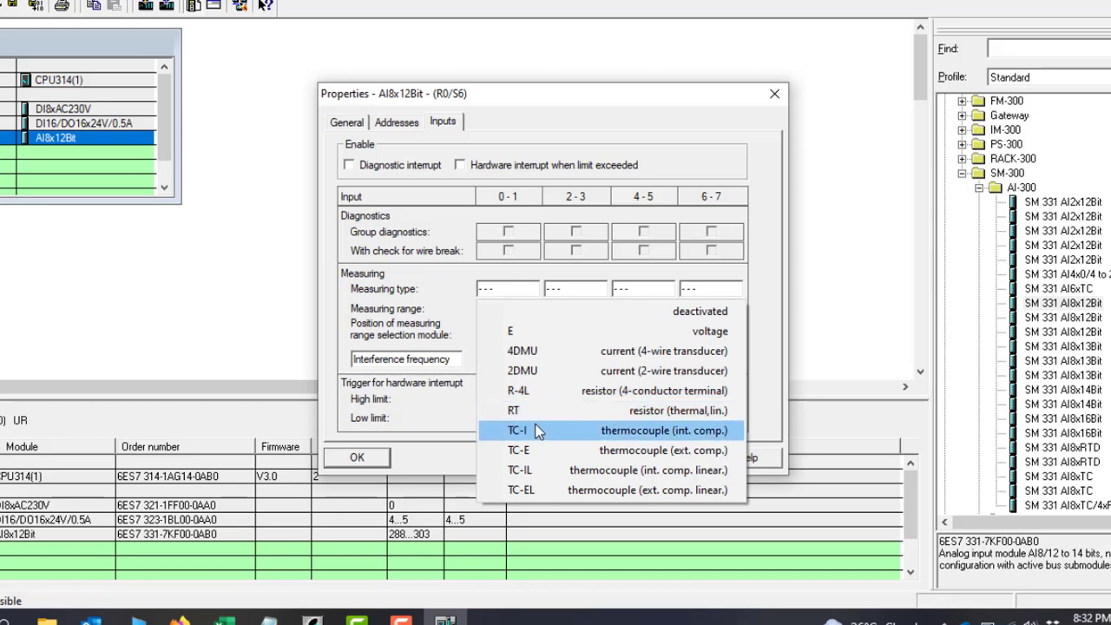
mouse_move(590, 370)
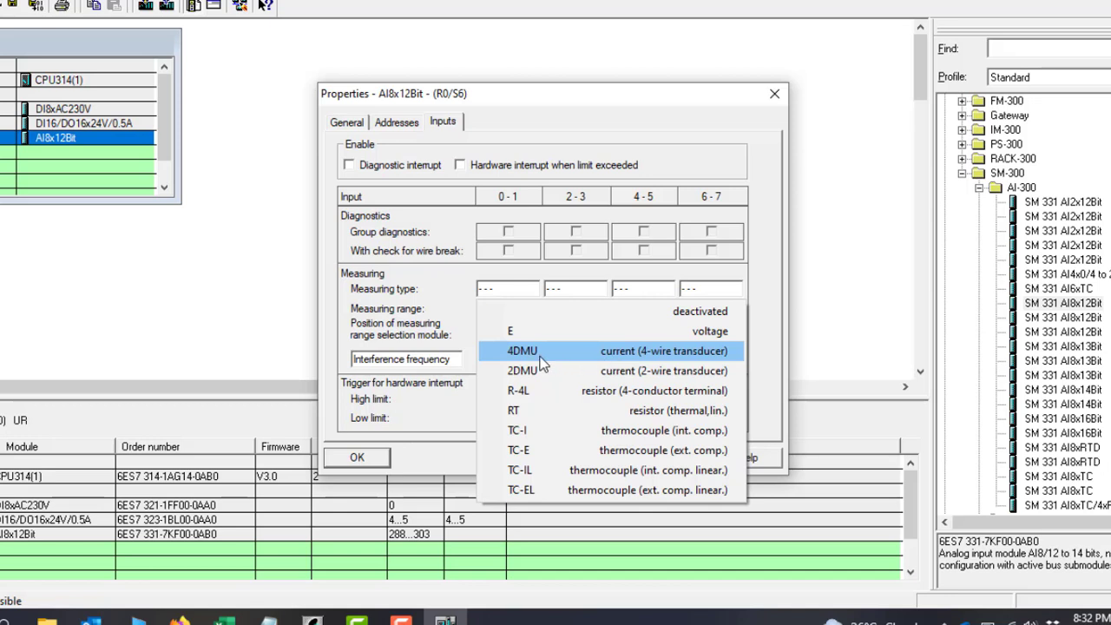
Step: Set channels 0–1 and 2–3 to 4-wire current (4DMU)
click(521, 350)
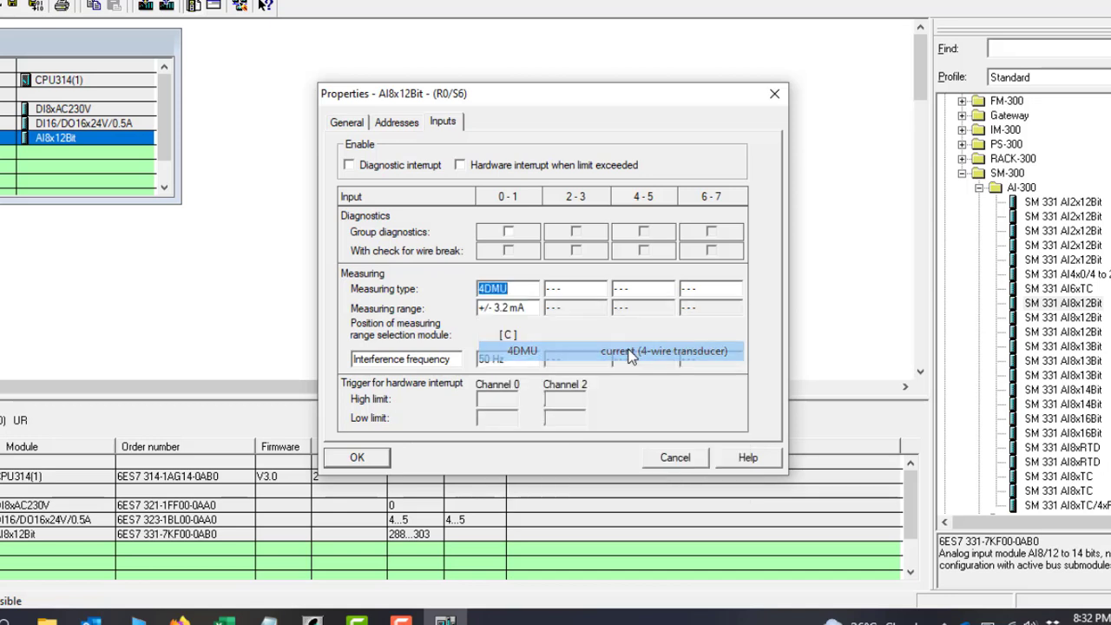
click(506, 307)
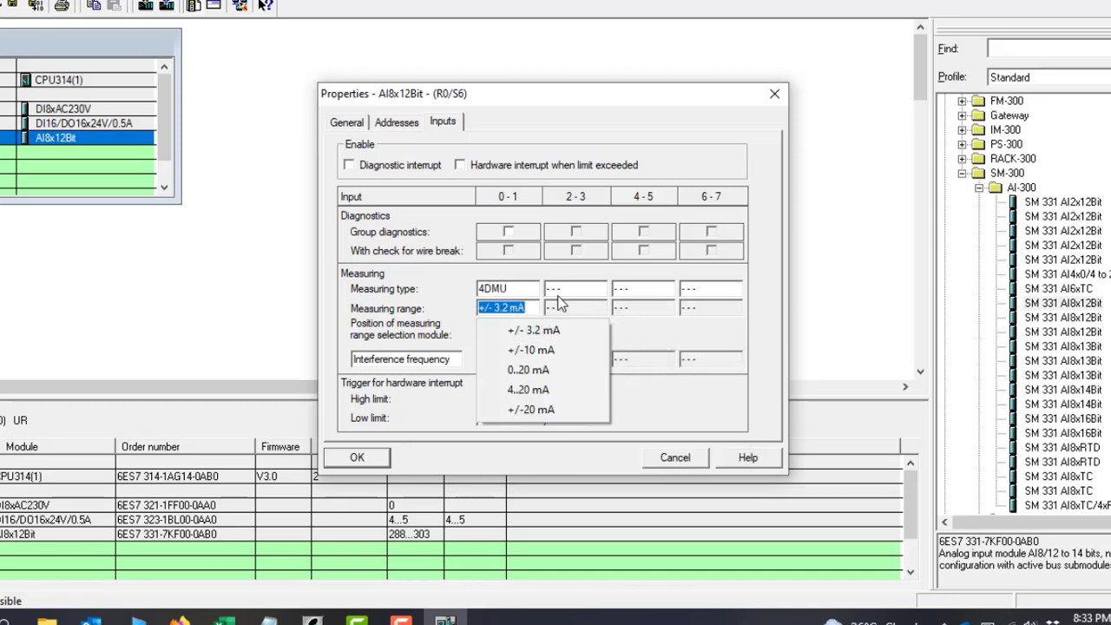
mouse_move(527, 369)
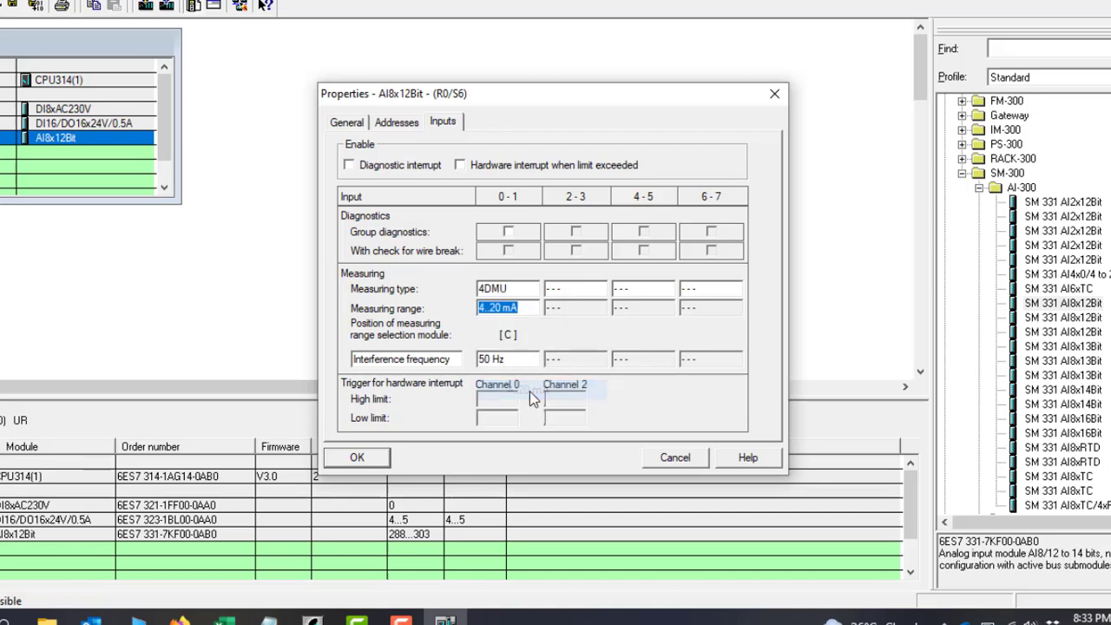
click(592, 288)
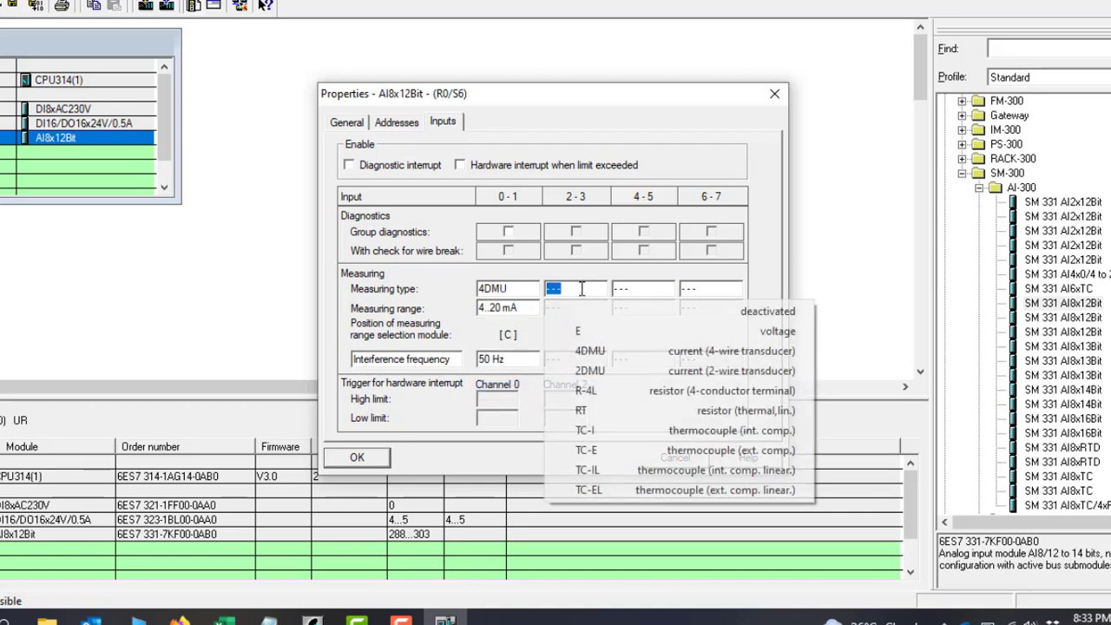
click(589, 351)
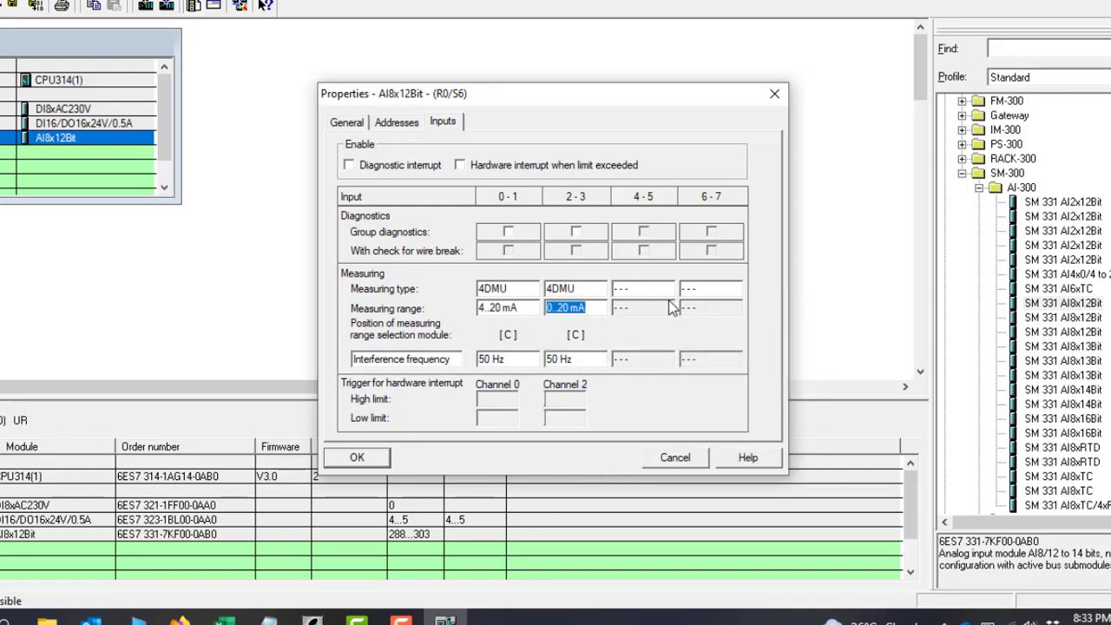
Step: Set channels 4–5 and 6–7 to 2-wire current (2DMU)
click(673, 288)
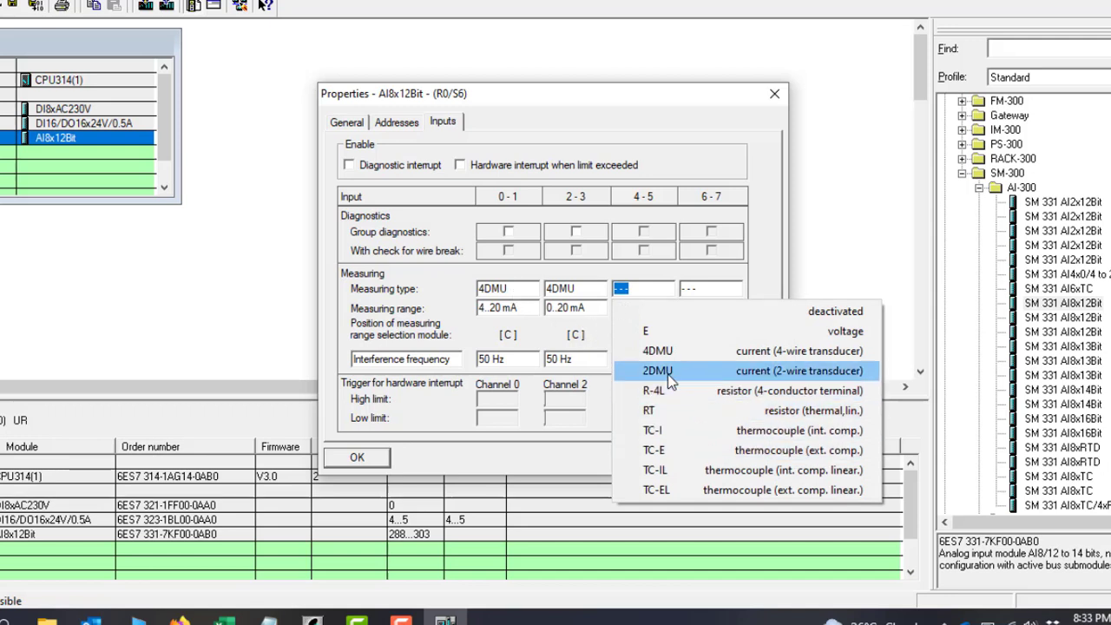
mouse_move(657, 351)
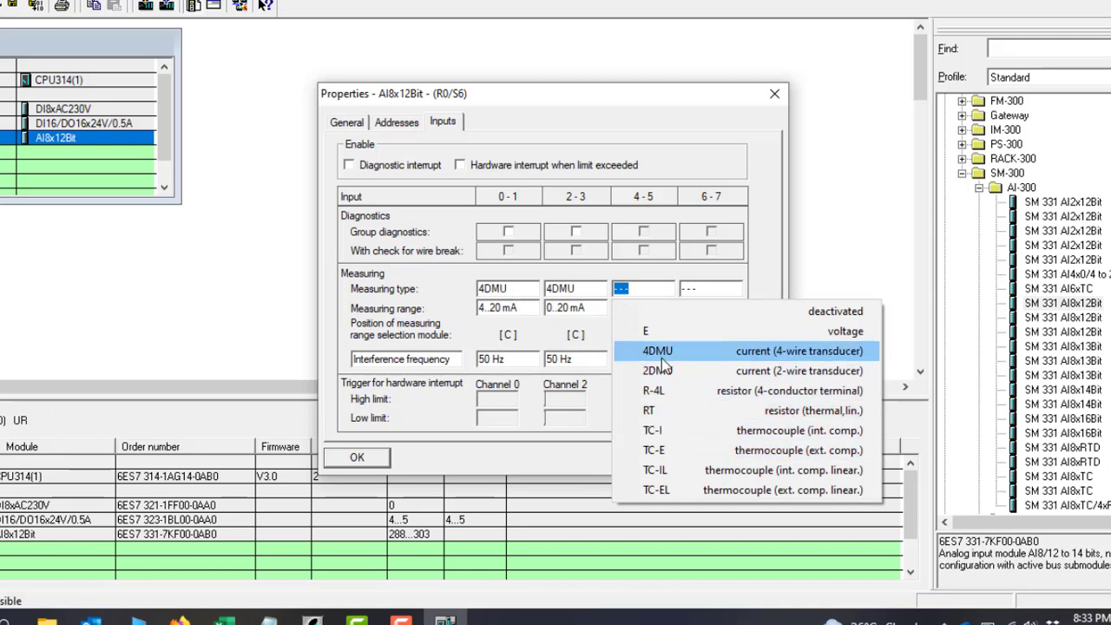
click(656, 371)
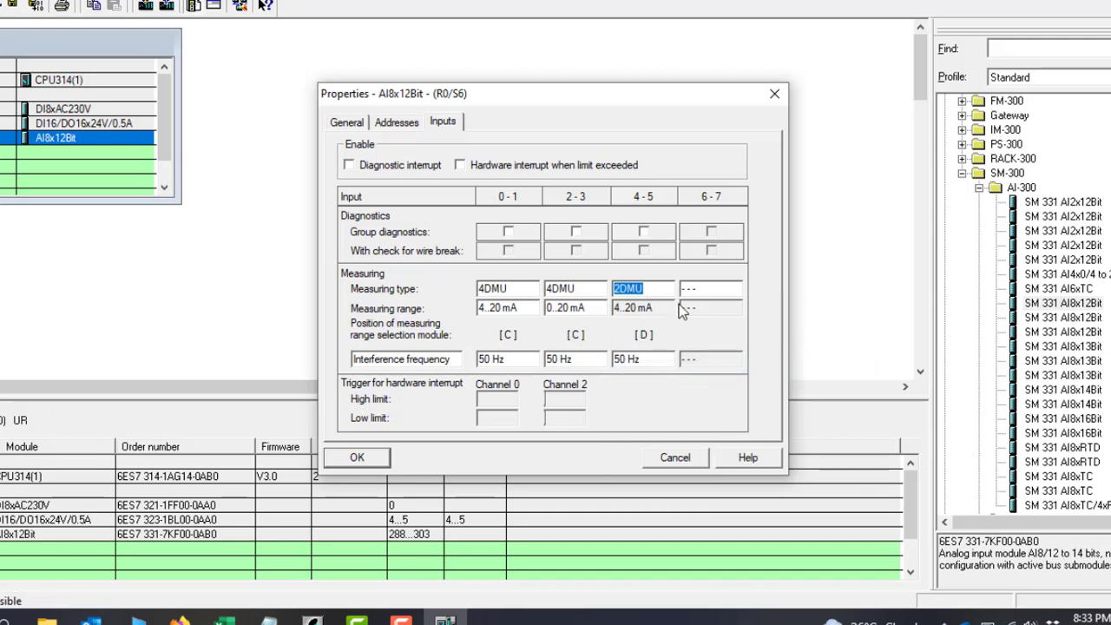
click(705, 288)
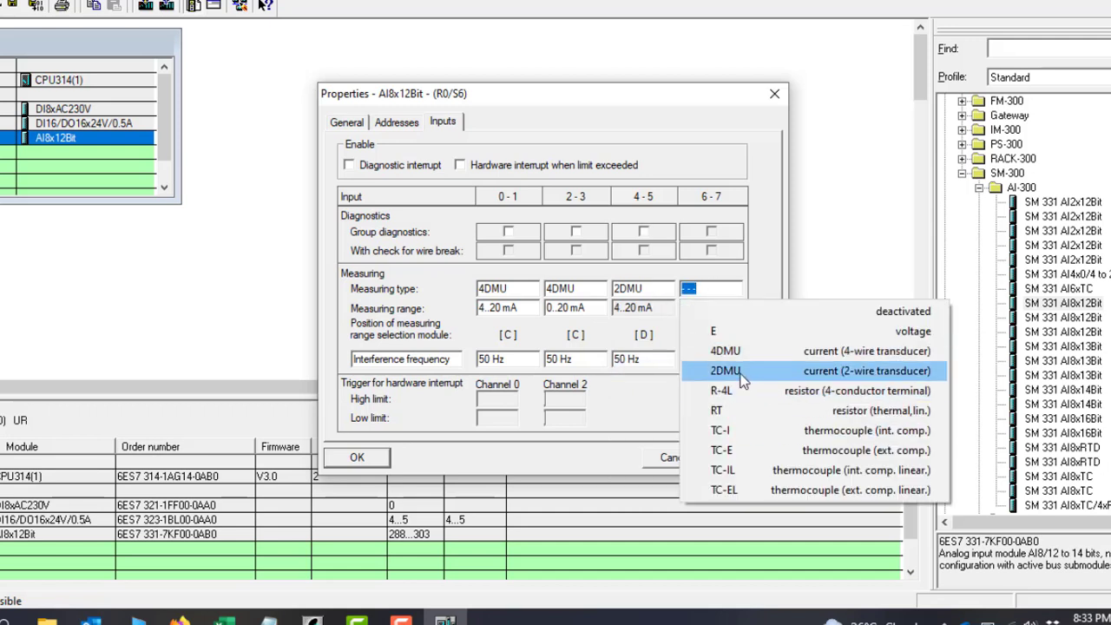
click(724, 370)
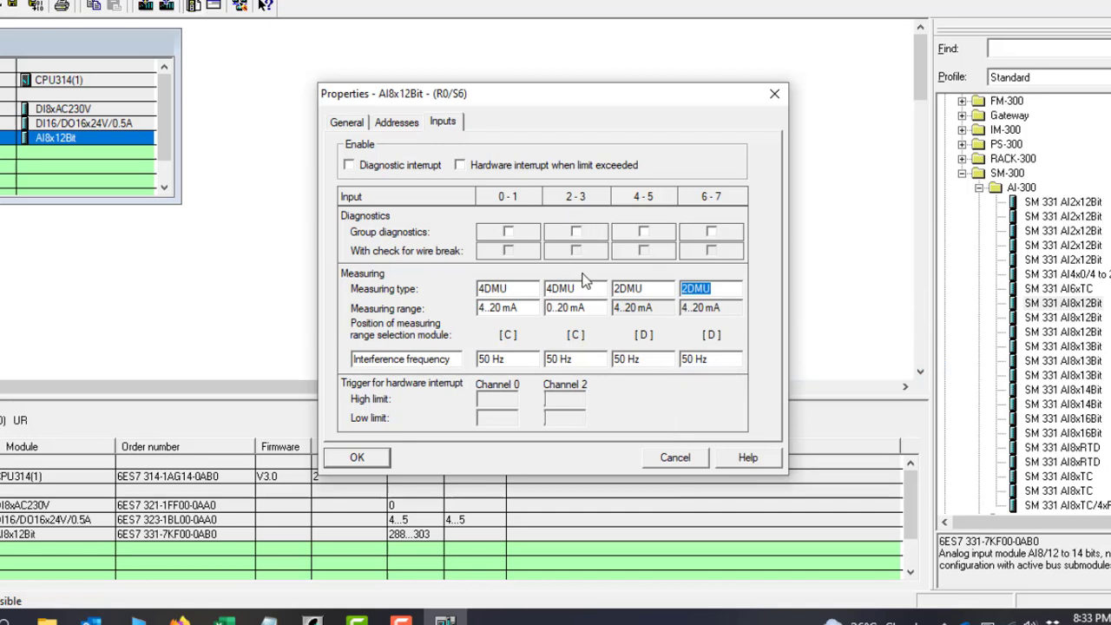
mouse_move(582, 304)
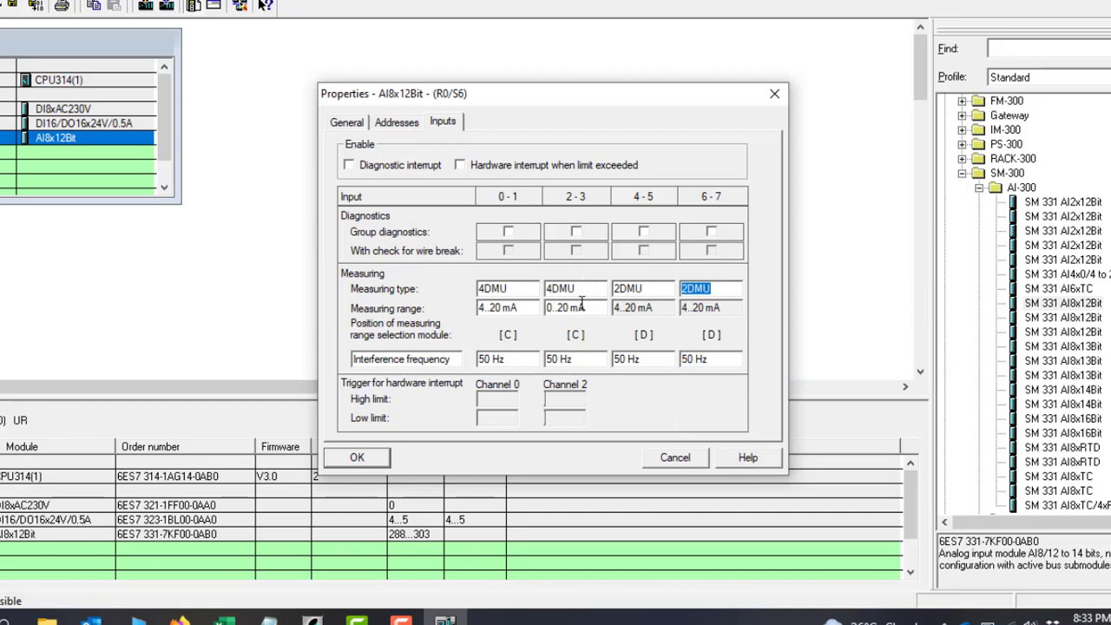
mouse_move(725, 202)
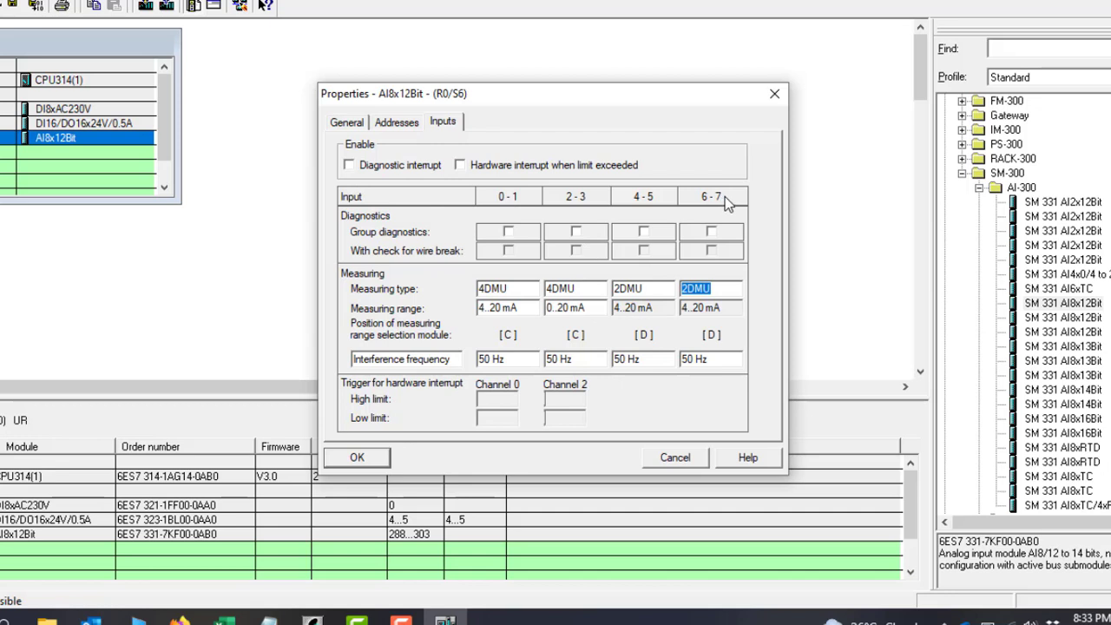
mouse_move(778, 205)
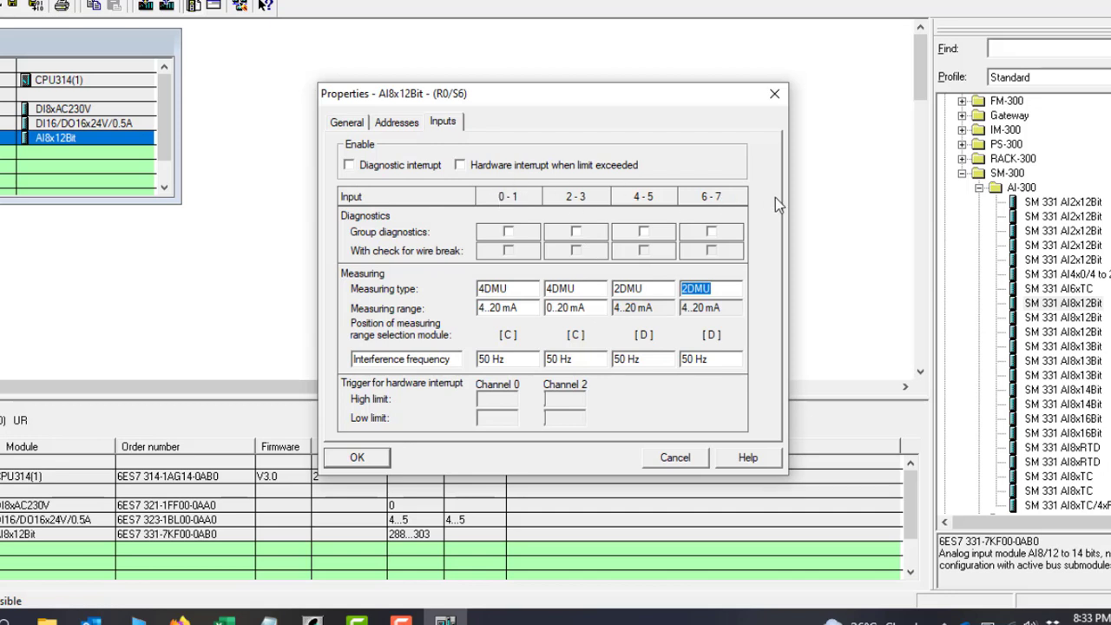
mouse_move(558, 238)
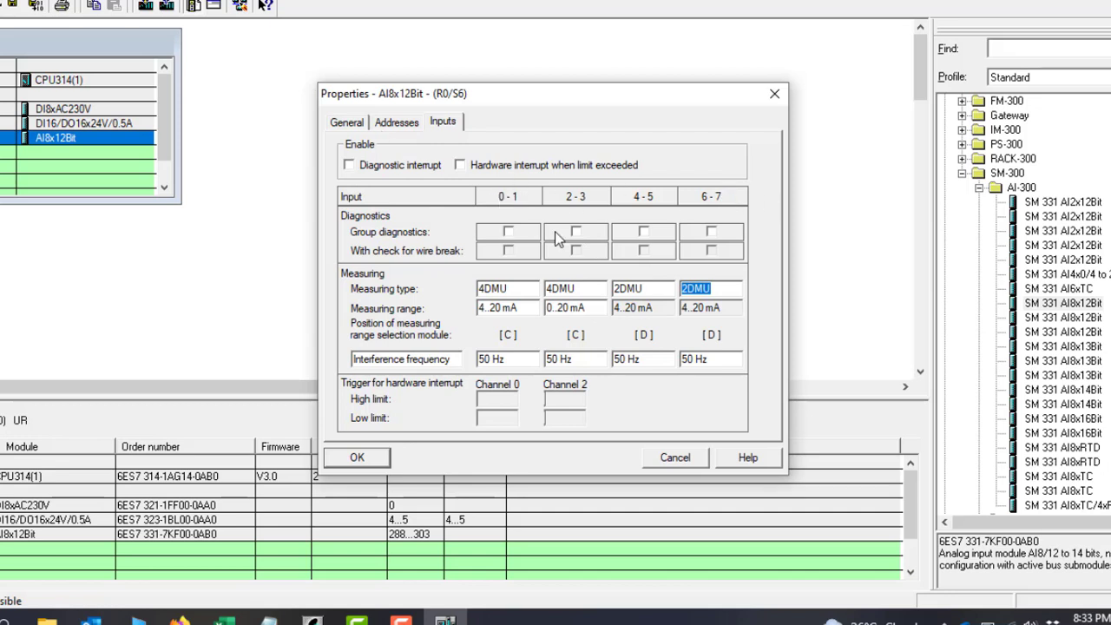
mouse_move(638, 245)
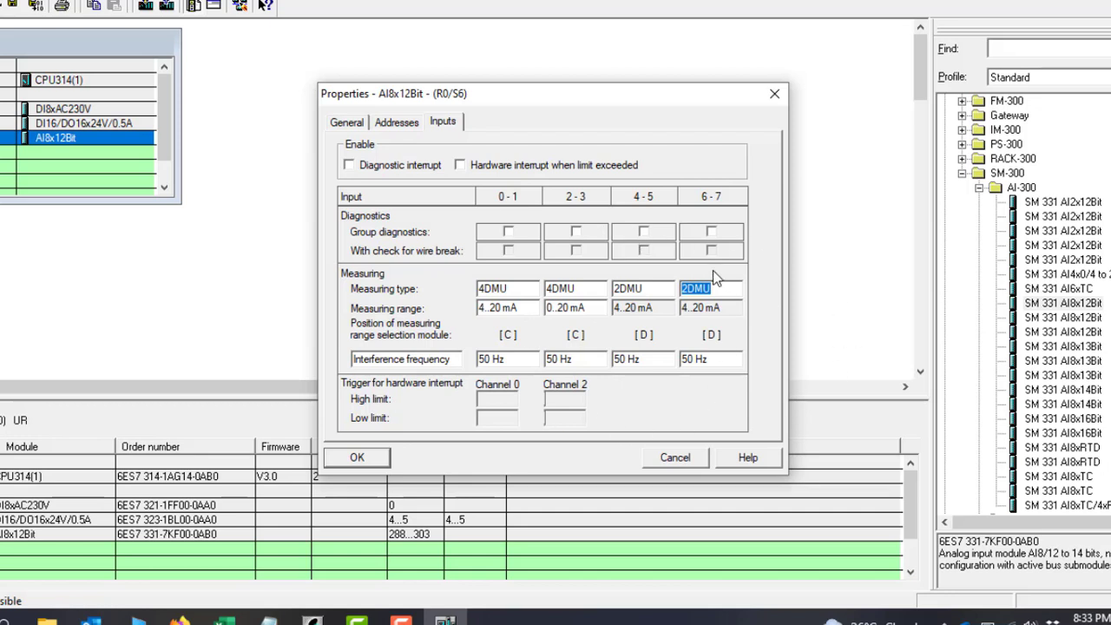
mouse_move(428, 128)
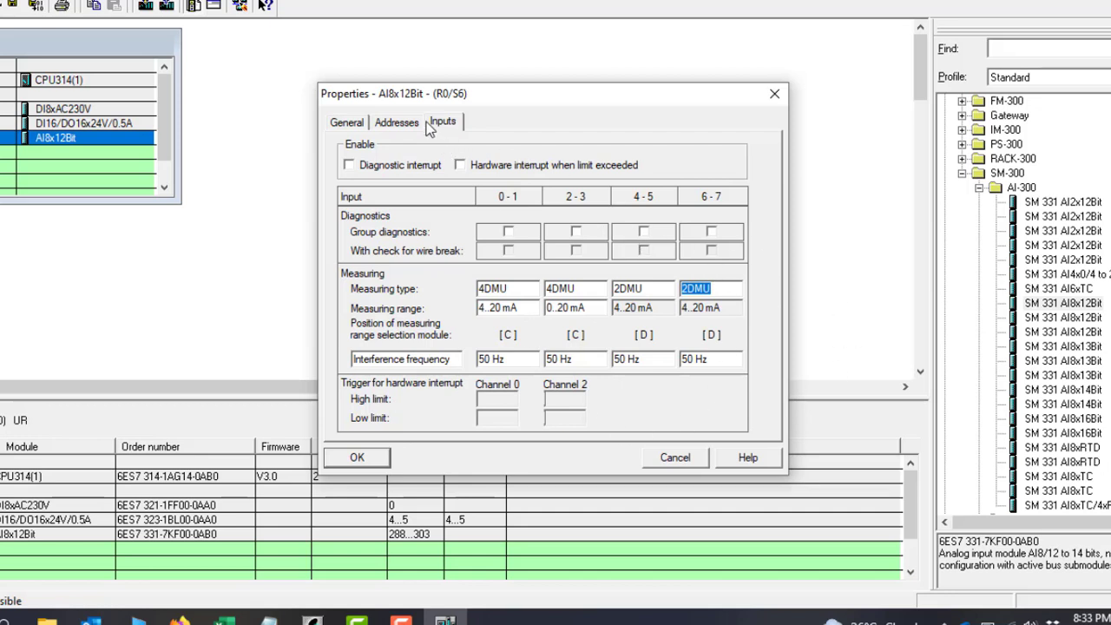
Step: Check the input addresses 288–303 and confirm the AI8x12Bit properties with OK
click(396, 122)
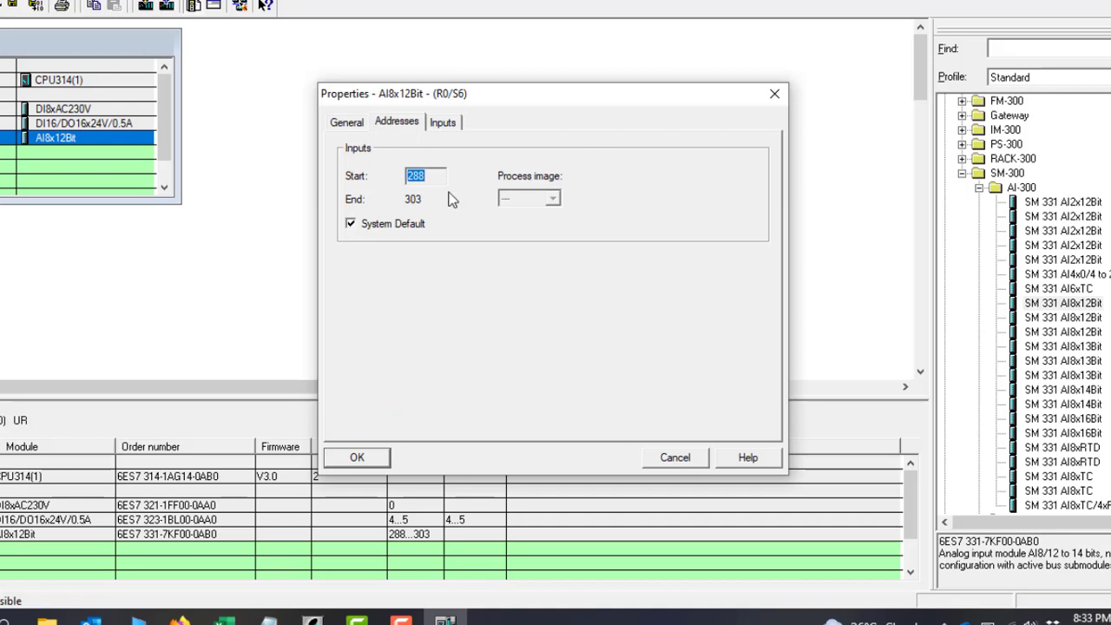
mouse_move(473, 187)
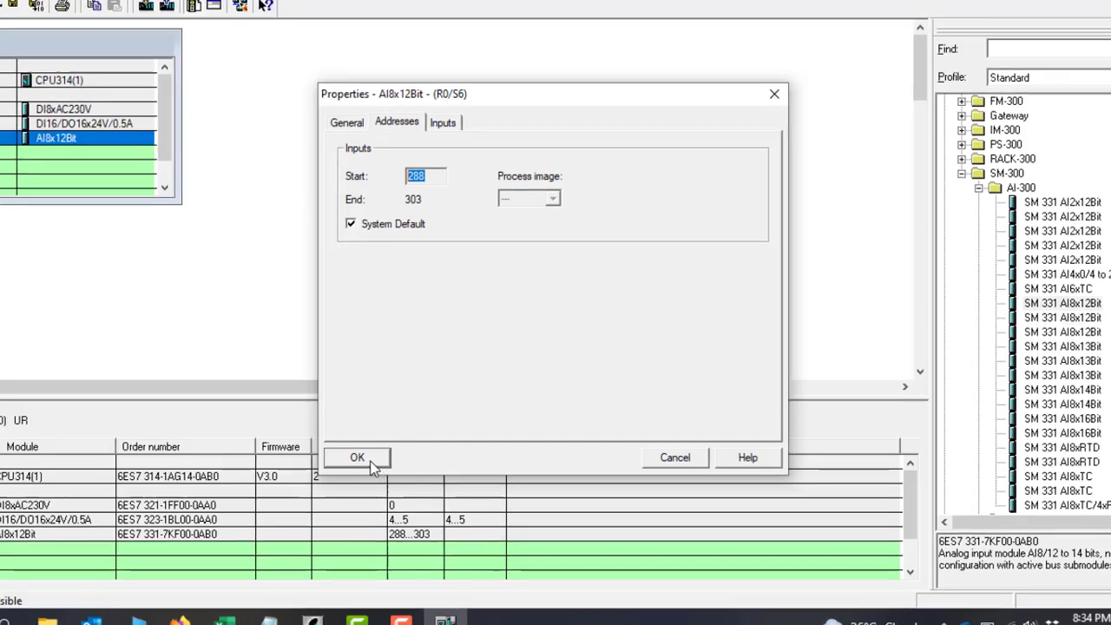
click(357, 457)
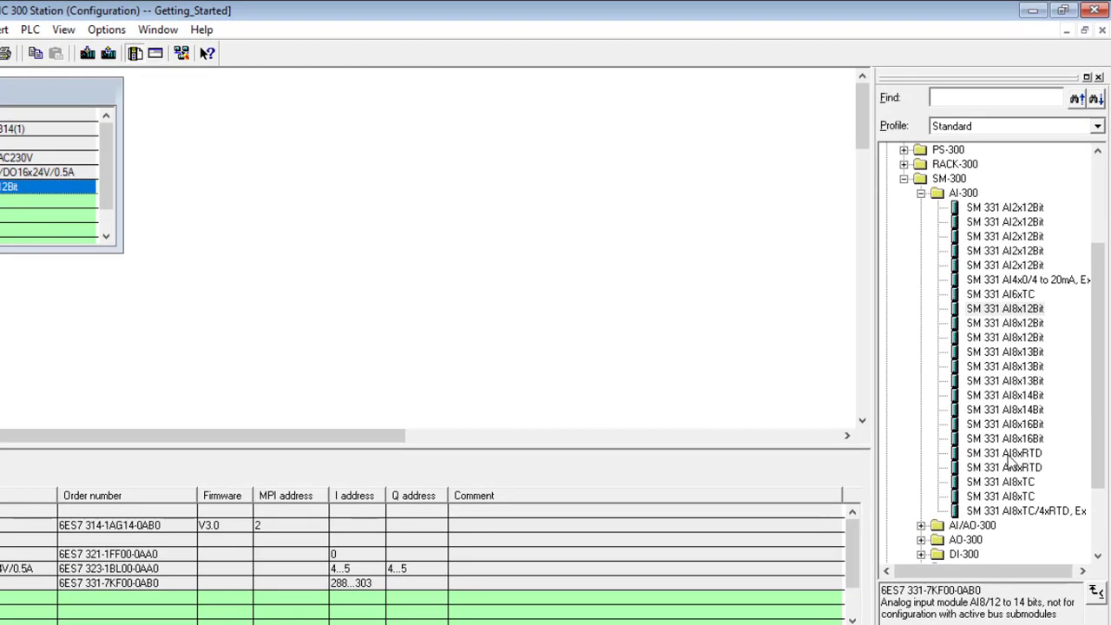
Step: Insert SM 331 AI8xTC (6ES7 331-7PF10-0AB0) from the catalog into slot 7
click(1004, 452)
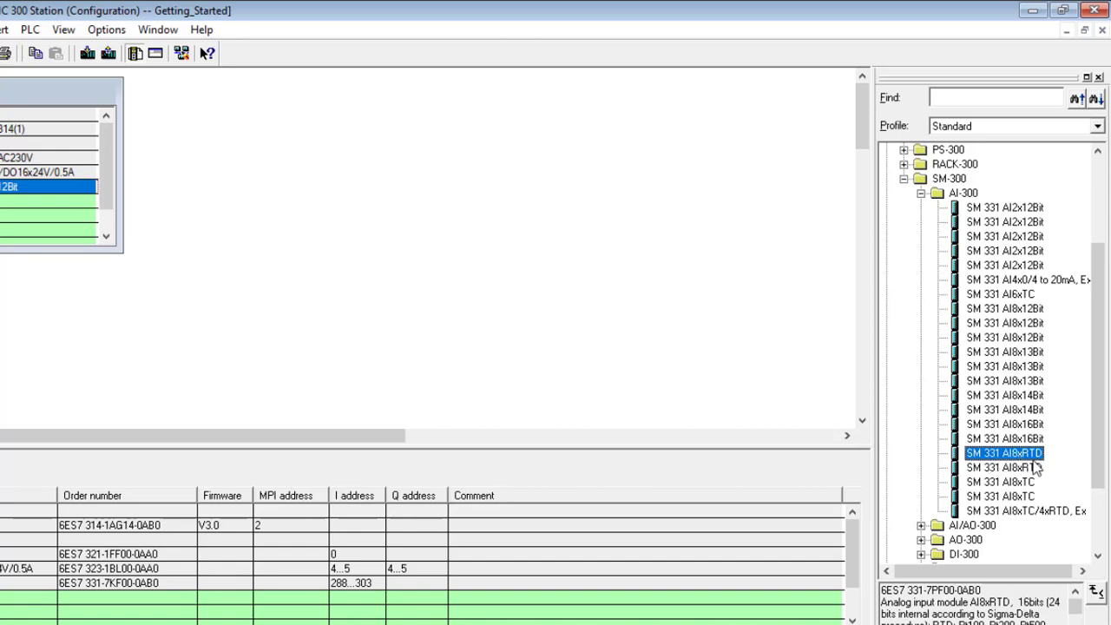
mouse_move(1028, 471)
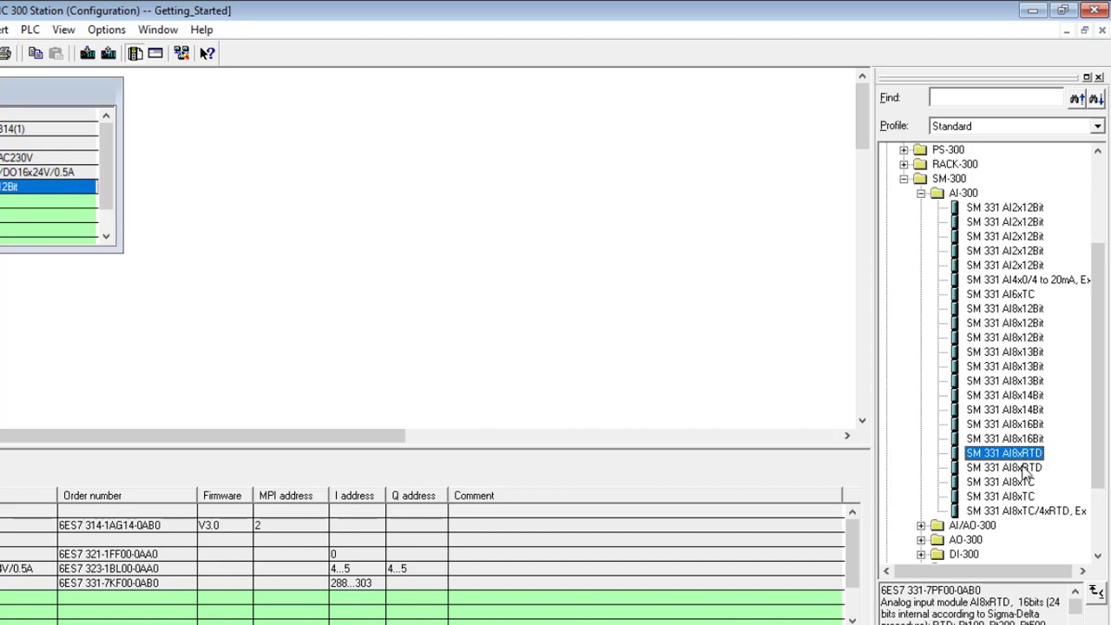
mouse_move(1058, 466)
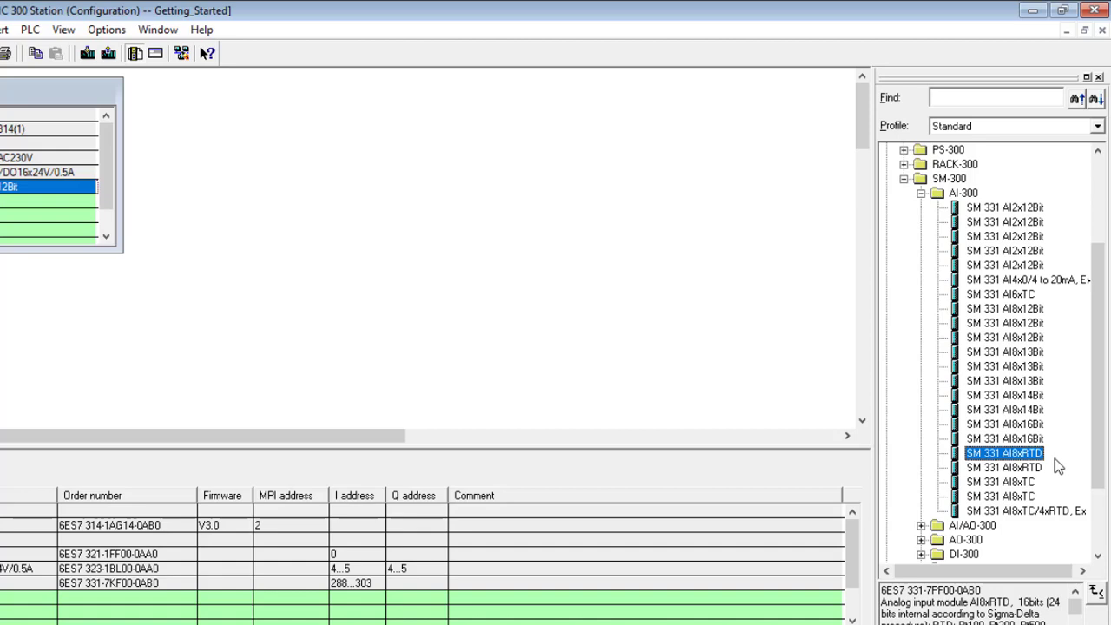
mouse_move(1011, 466)
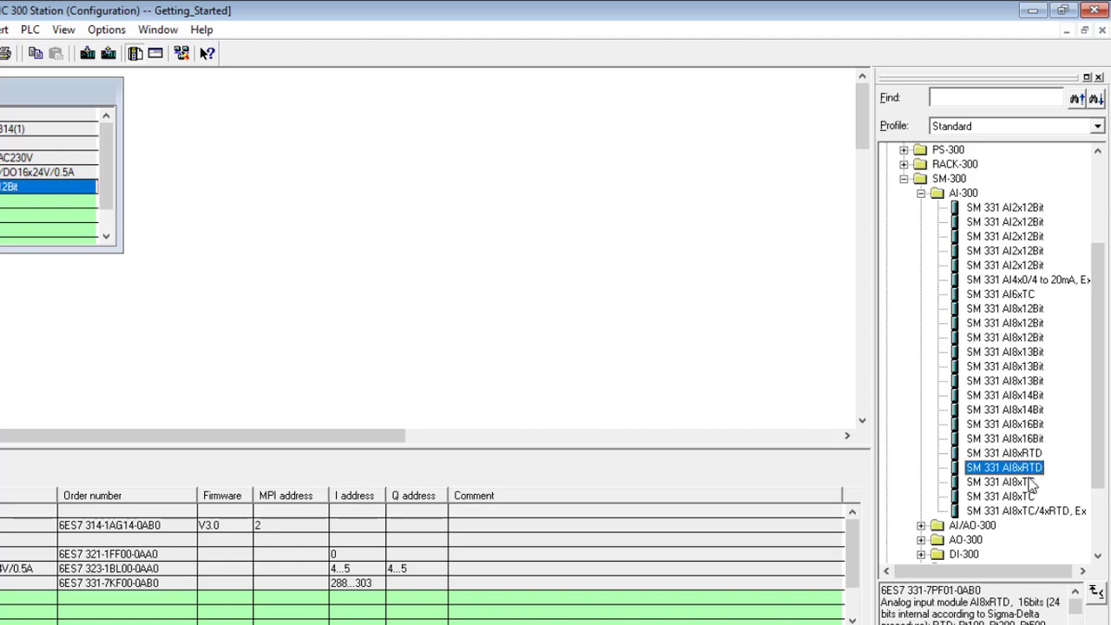
click(1004, 482)
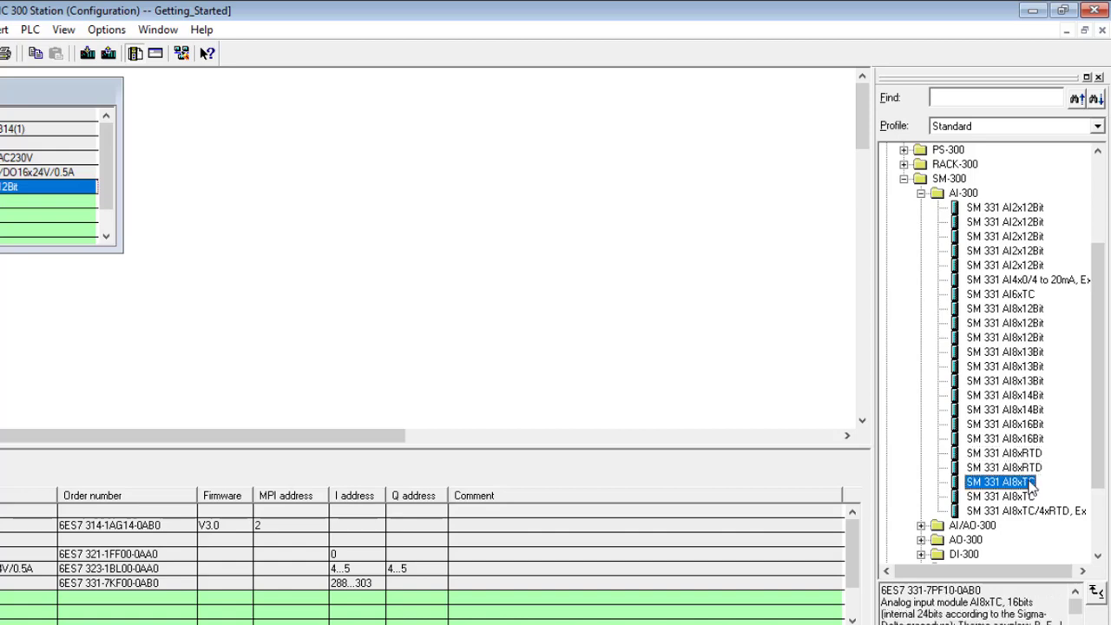
mouse_move(1063, 492)
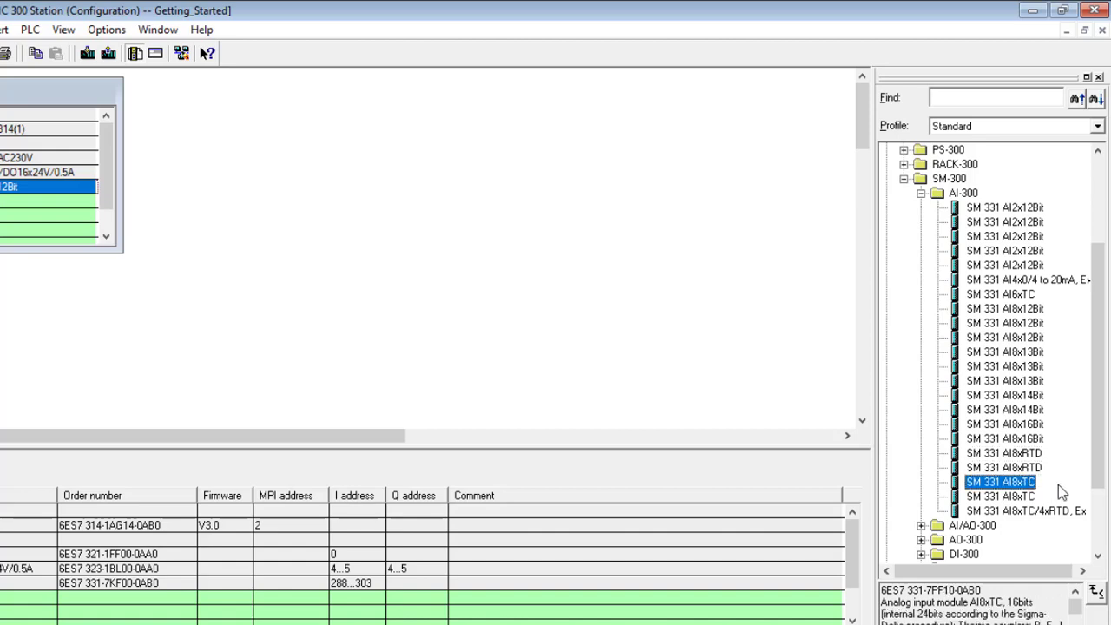
double_click(1001, 481)
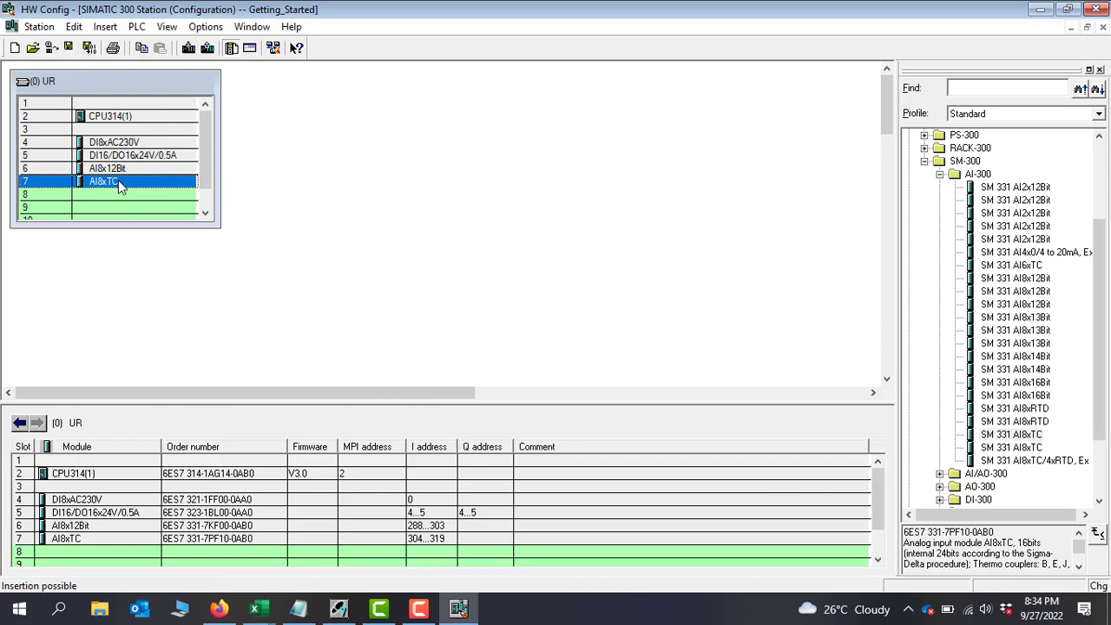
double_click(105, 180)
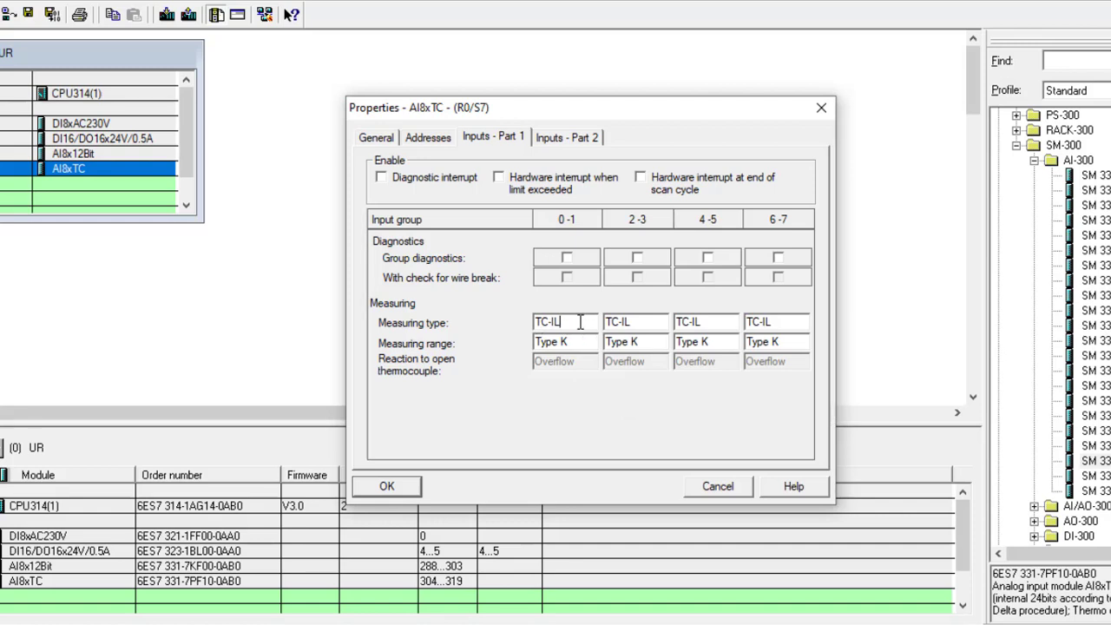
click(566, 321)
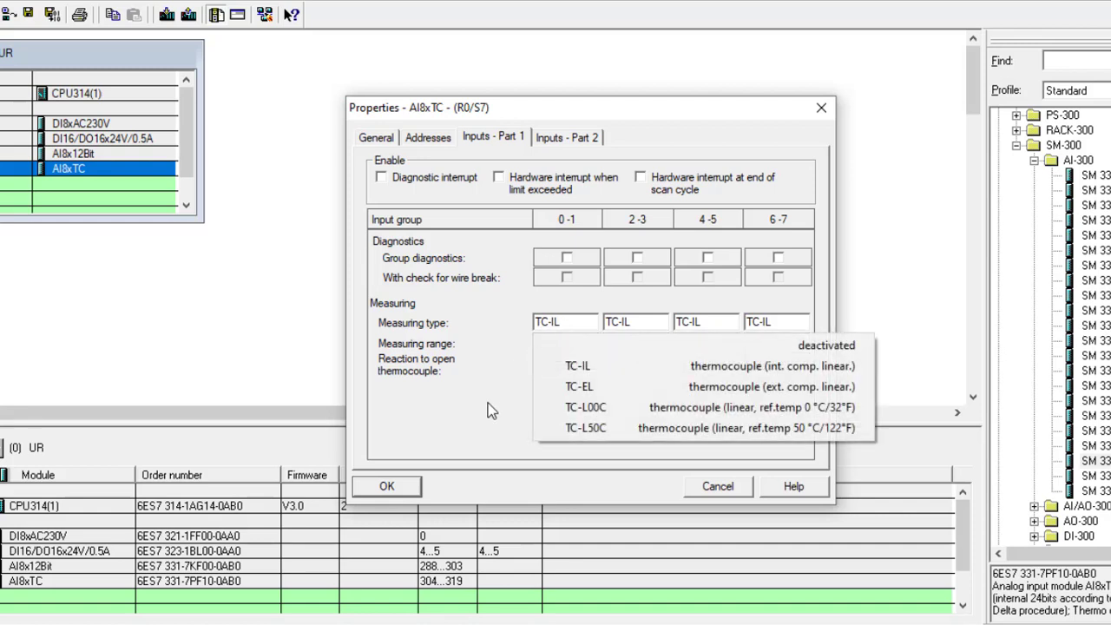
click(577, 366)
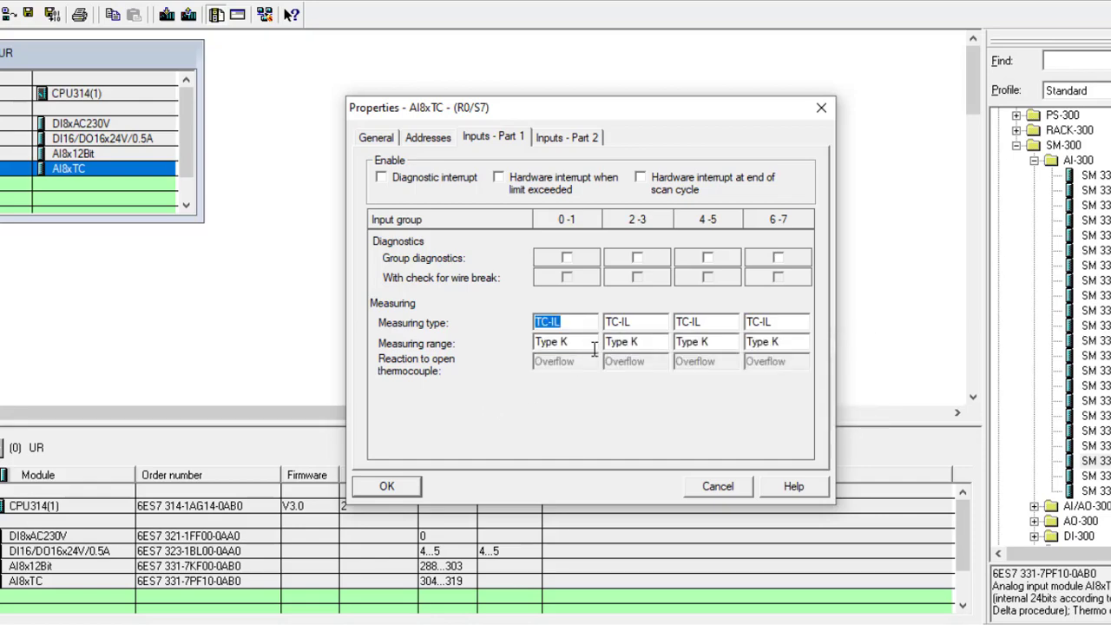
mouse_move(761, 193)
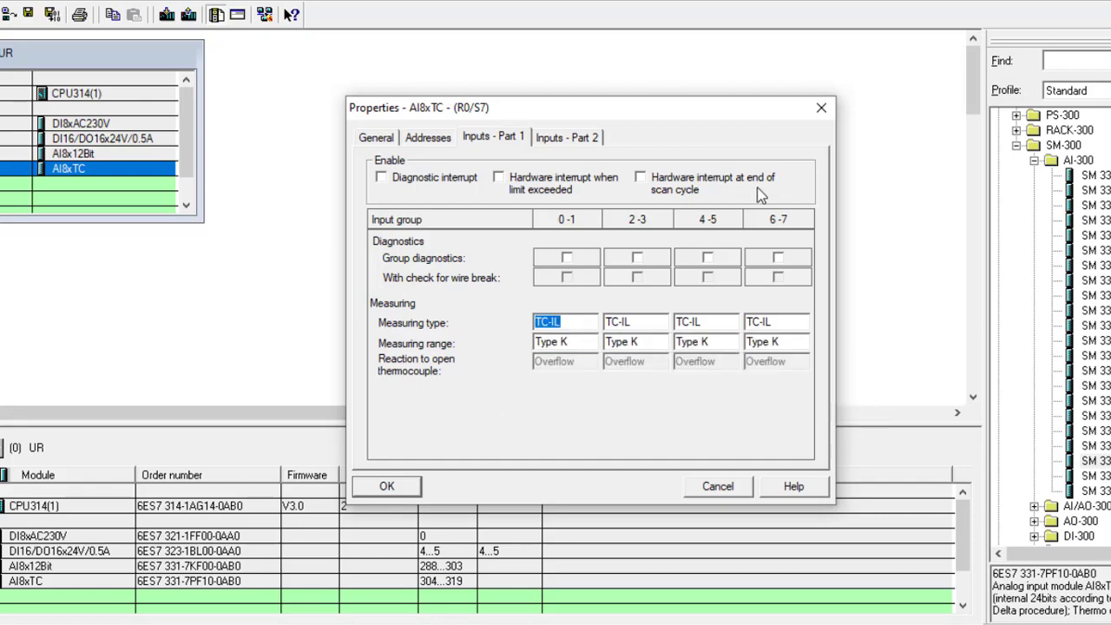
click(386, 486)
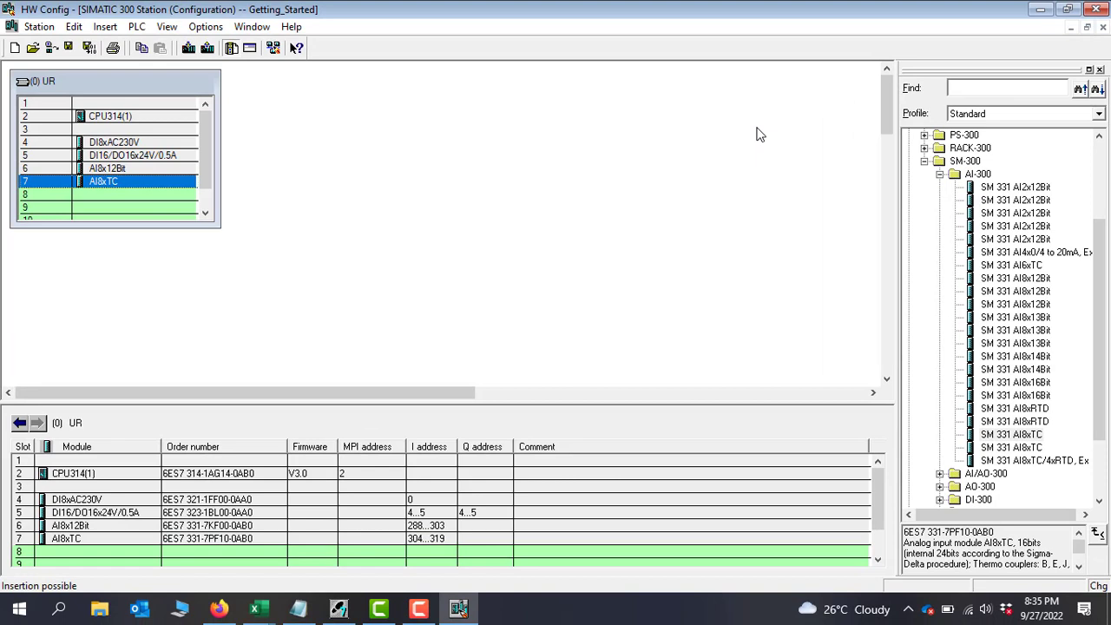